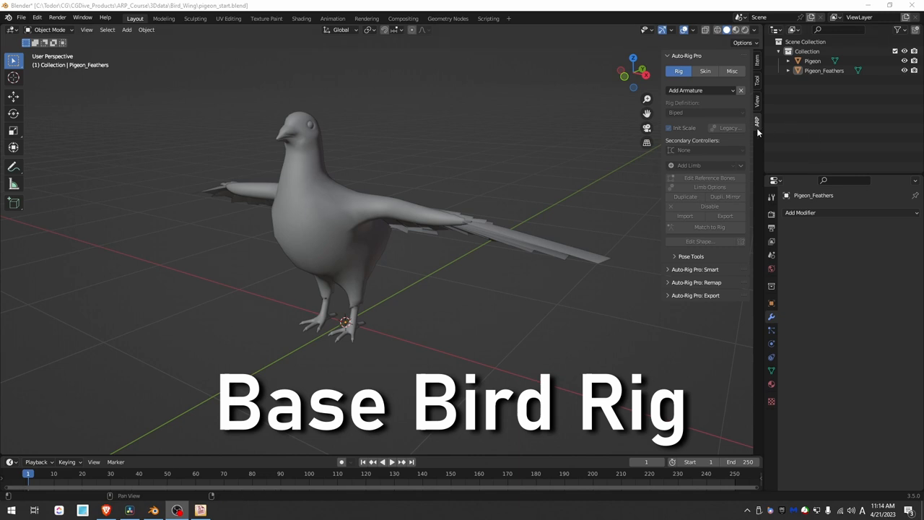
Add a multi-ped armature preset to the pigeon and start scaling its reference bones about the chosen pivot.
{"action": "left_click", "coordinate": [700, 89]}
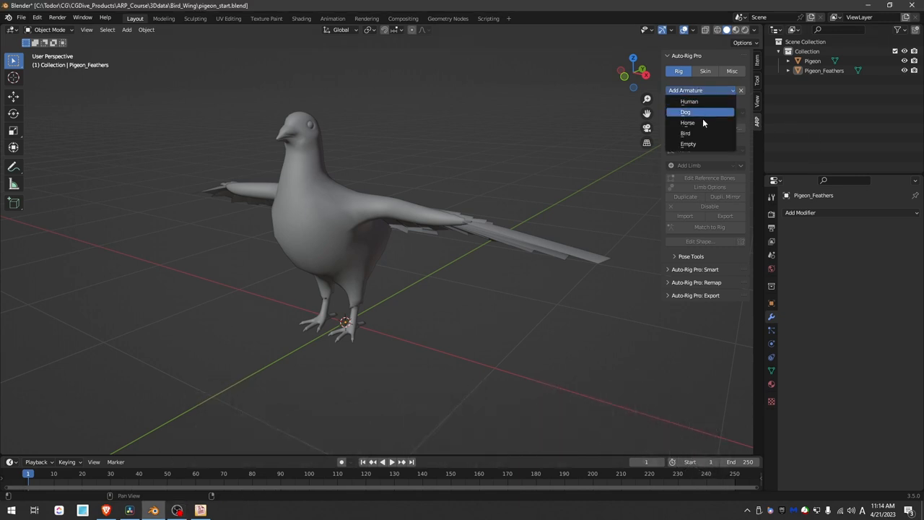
{"action": "left_click", "coordinate": [684, 133]}
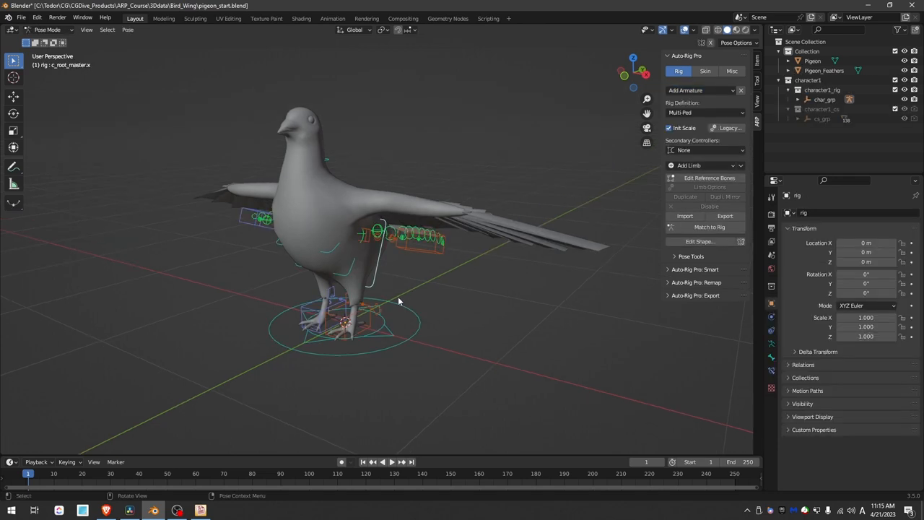
{"action": "mouse_move", "coordinate": [709, 177]}
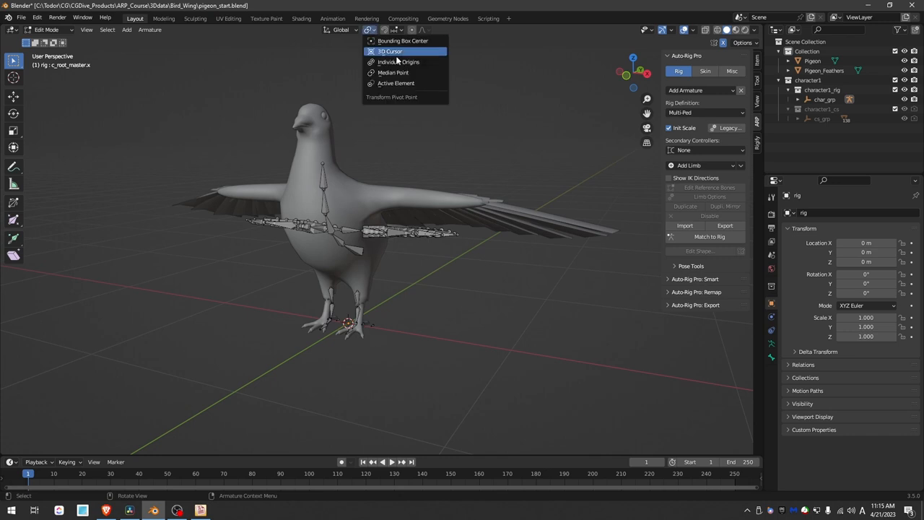
{"action": "left_click", "coordinate": [390, 52]}
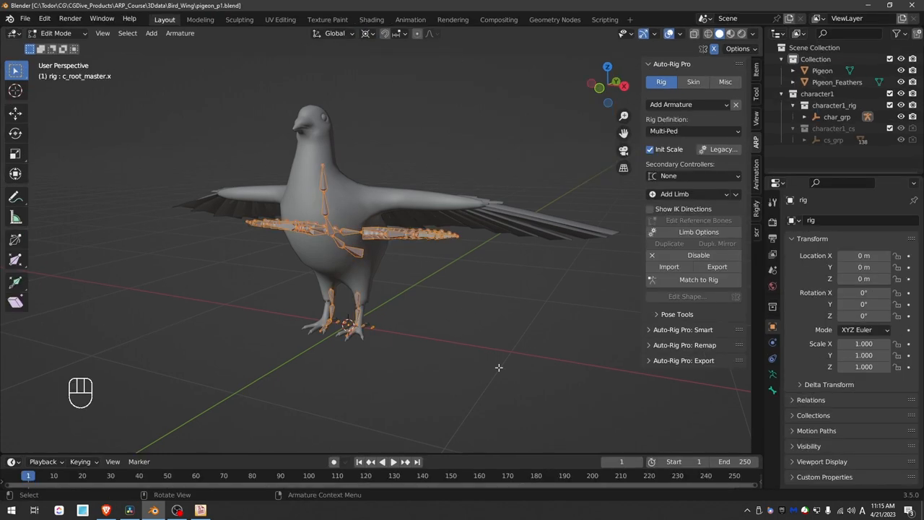
{"action": "key", "text": "s"}
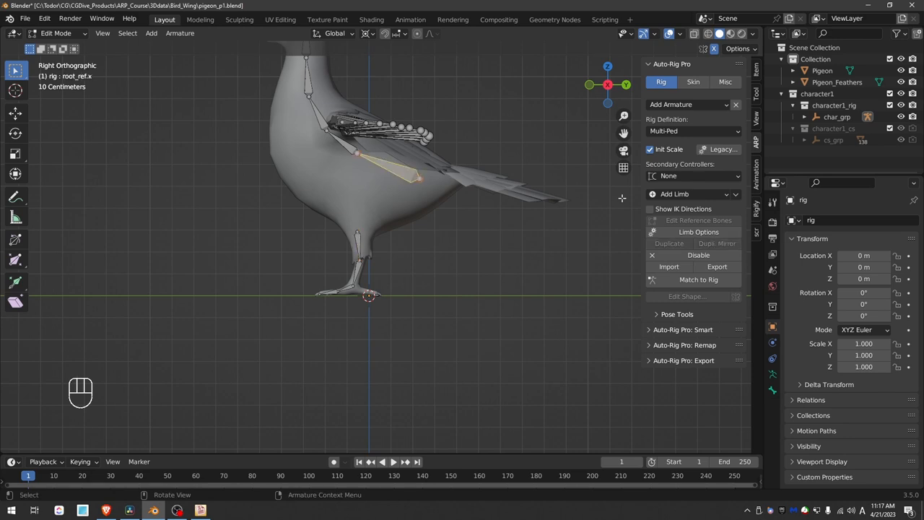
{"action": "left_click", "coordinate": [685, 194]}
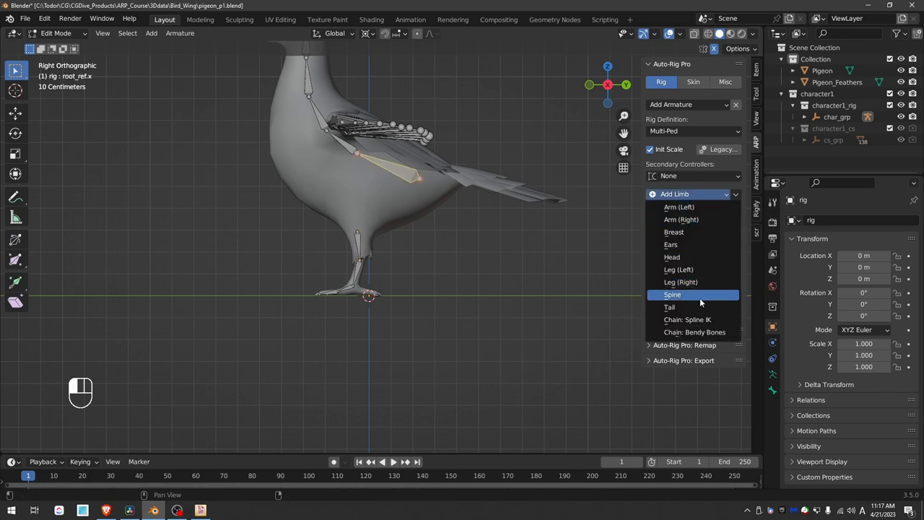
{"action": "left_click", "coordinate": [670, 306]}
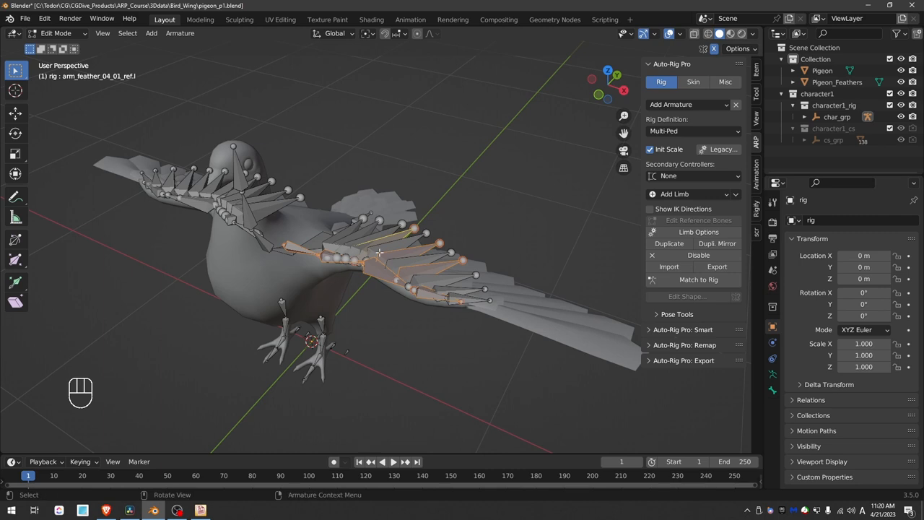
{"action": "mouse_move", "coordinate": [349, 277]}
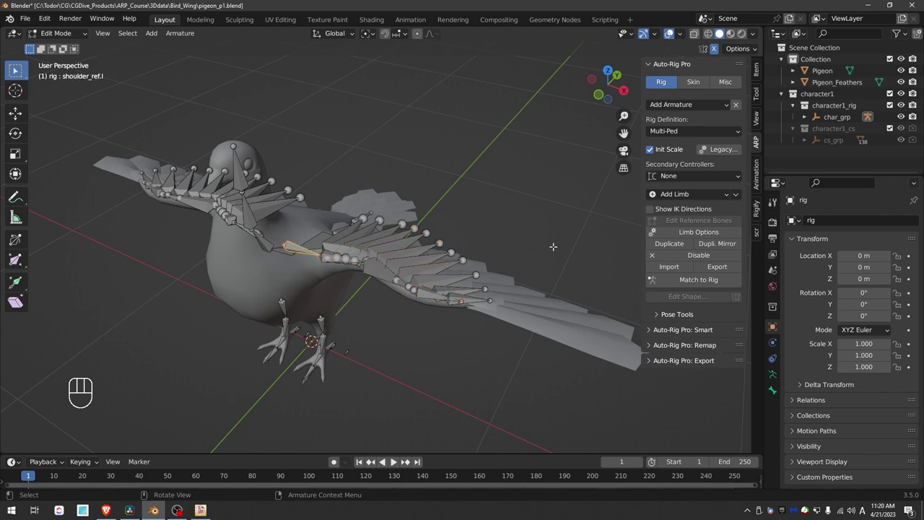
Bring up Limb Options for the selected shoulder reference bone to disable the arm's wing feathers.
{"action": "left_click", "coordinate": [699, 231]}
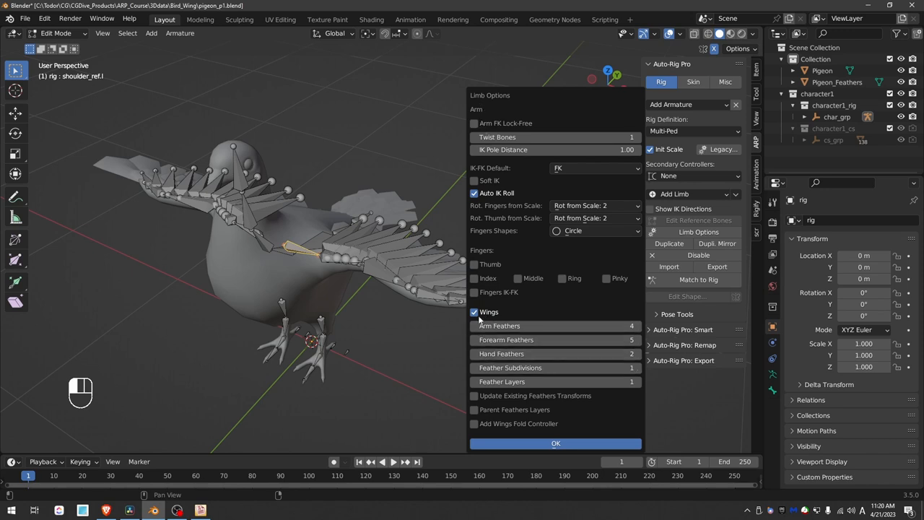
{"action": "mouse_move", "coordinate": [476, 312]}
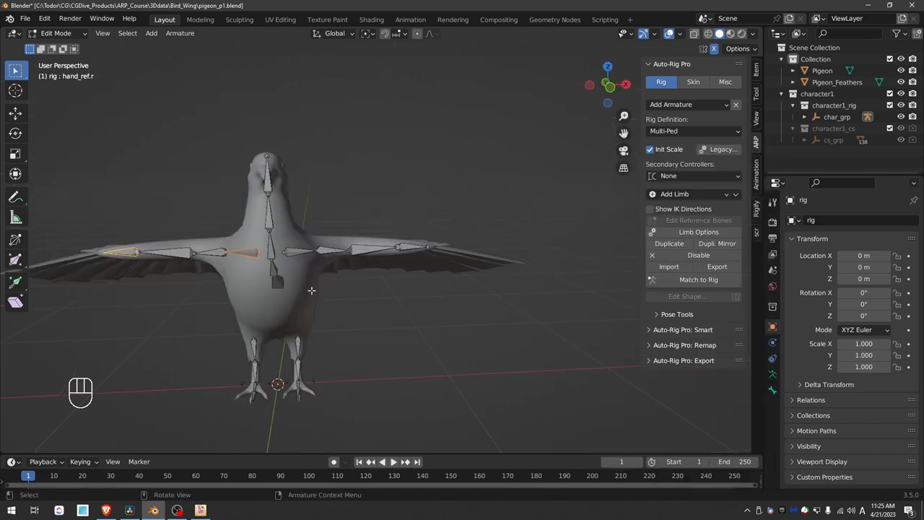
Check the forearm and hand reference bones from above the wing before leaving bone editing.
{"action": "left_click_drag", "start_coordinate": [312, 291], "coordinate": [361, 257]}
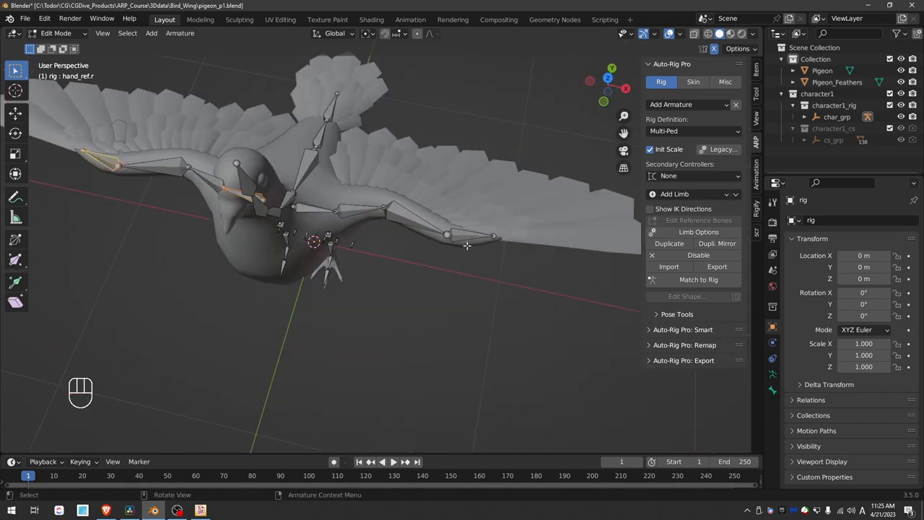
{"action": "left_click", "coordinate": [350, 217]}
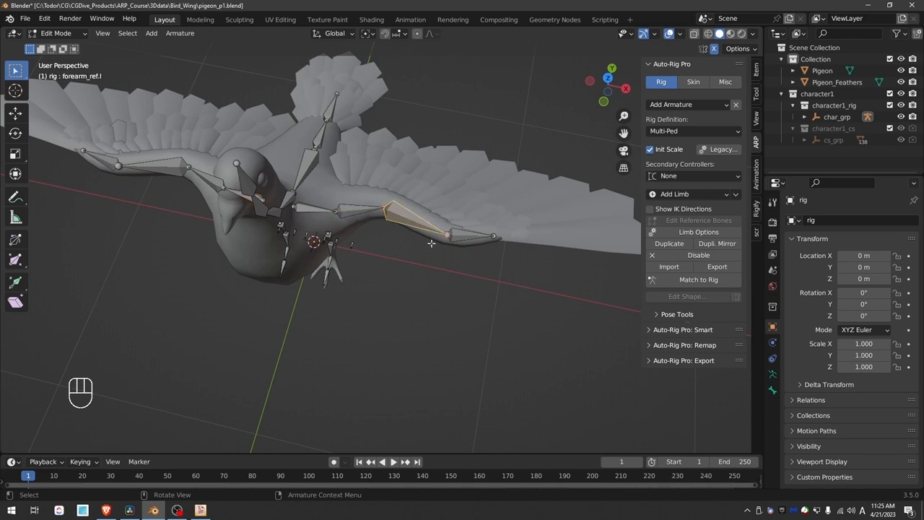
{"action": "left_click", "coordinate": [440, 238]}
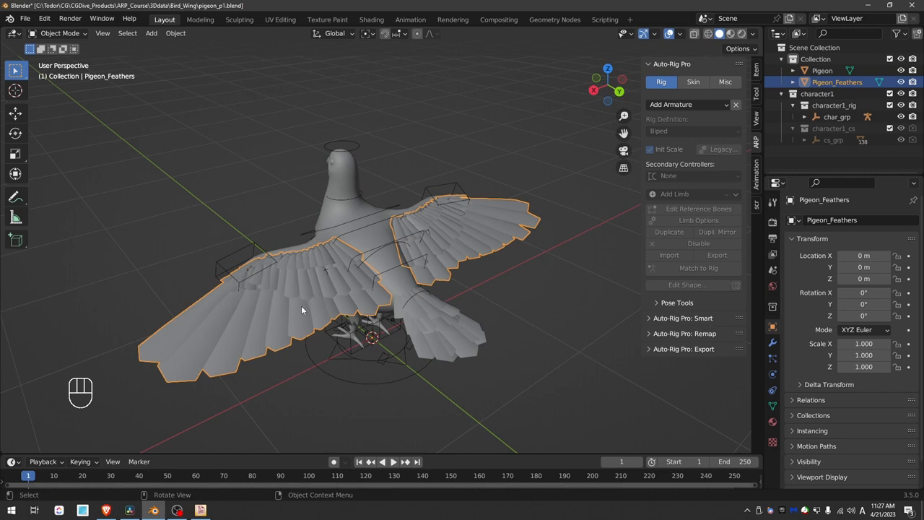
Hide Pigeon_Feathers and bind the pigeon body to the rig with Improve Heels Weights unchecked.
{"action": "key", "text": "g"}
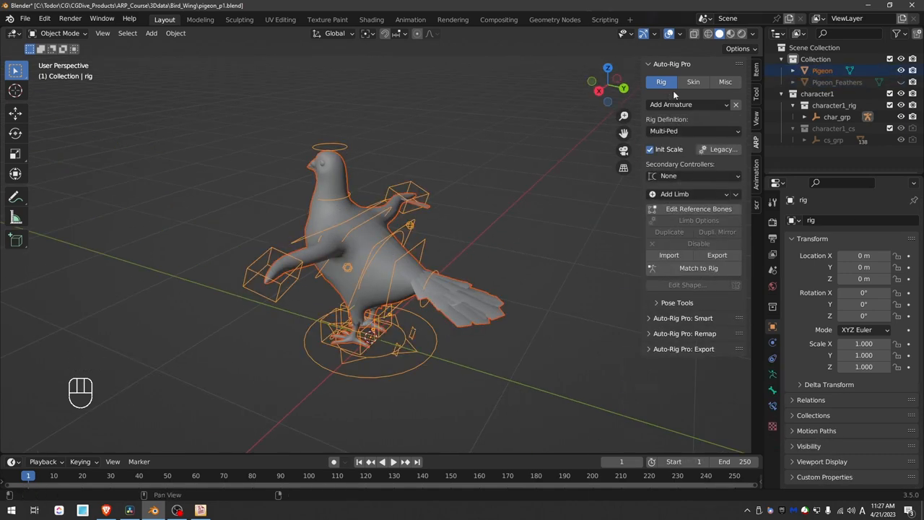
{"action": "left_click", "coordinate": [687, 83]}
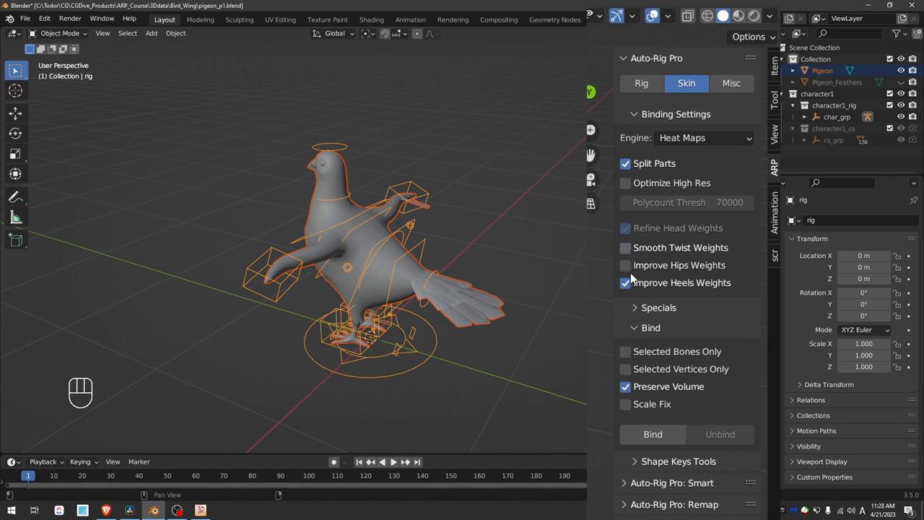
{"action": "left_click", "coordinate": [625, 283]}
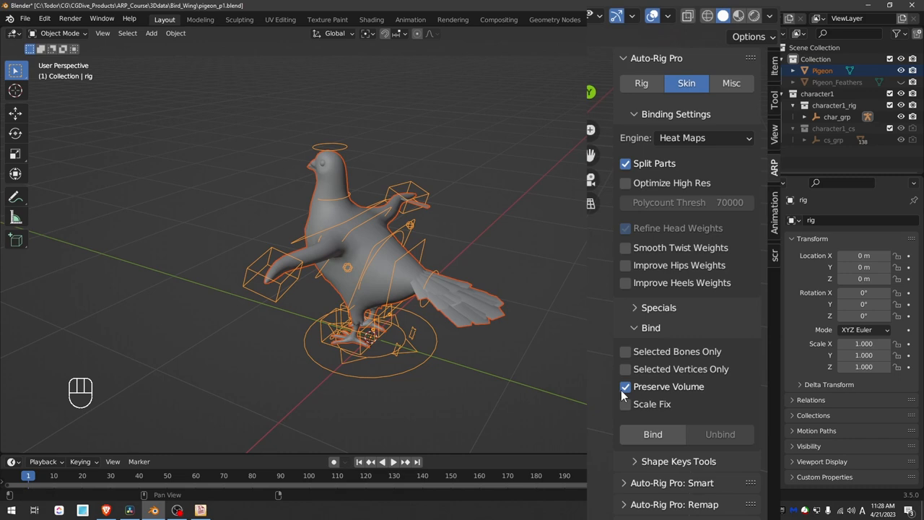
{"action": "left_click", "coordinate": [623, 387]}
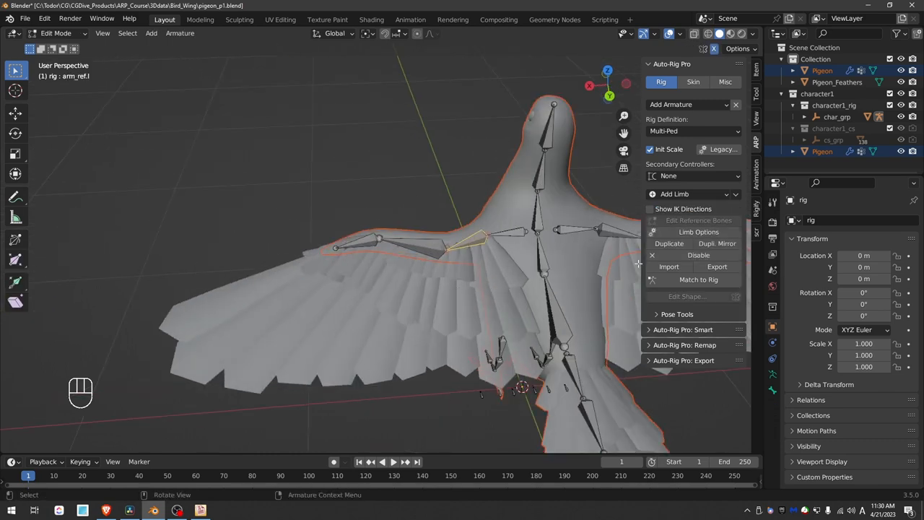
Bring up Limb Options for the arm reference bone with Wings enabled (4 arm, 5 forearm, 2 hand feathers).
{"action": "left_click", "coordinate": [698, 231]}
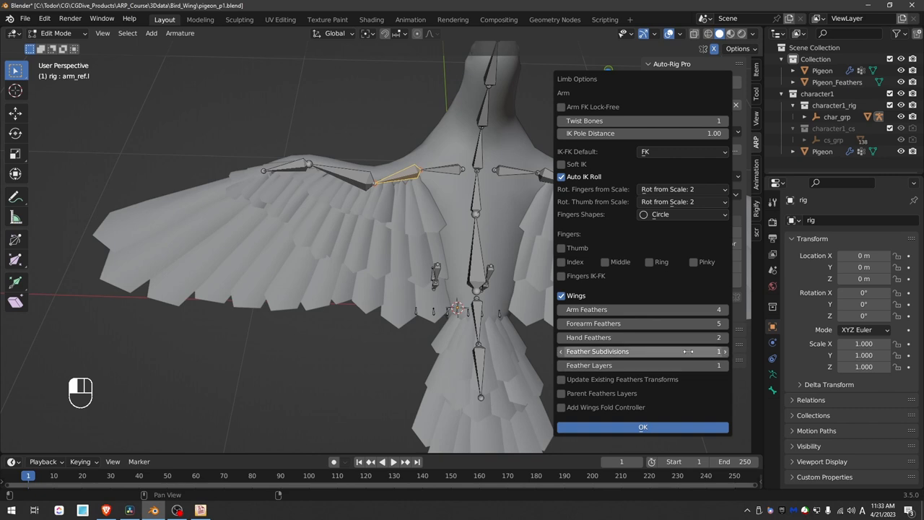
{"action": "mouse_move", "coordinate": [643, 365]}
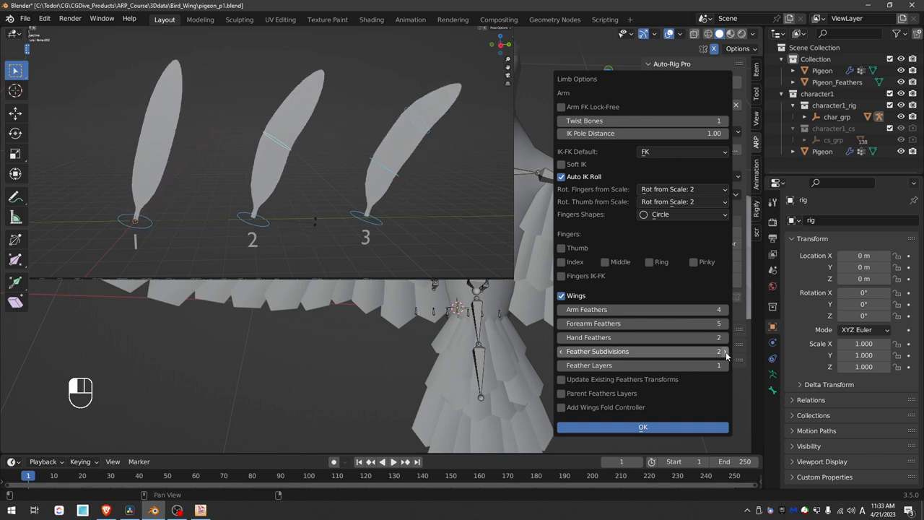
Set Feather Subdivisions to 2 and Feather Layers to 3 and enable Add Wings Fold Controller.
{"action": "left_click", "coordinate": [725, 352]}
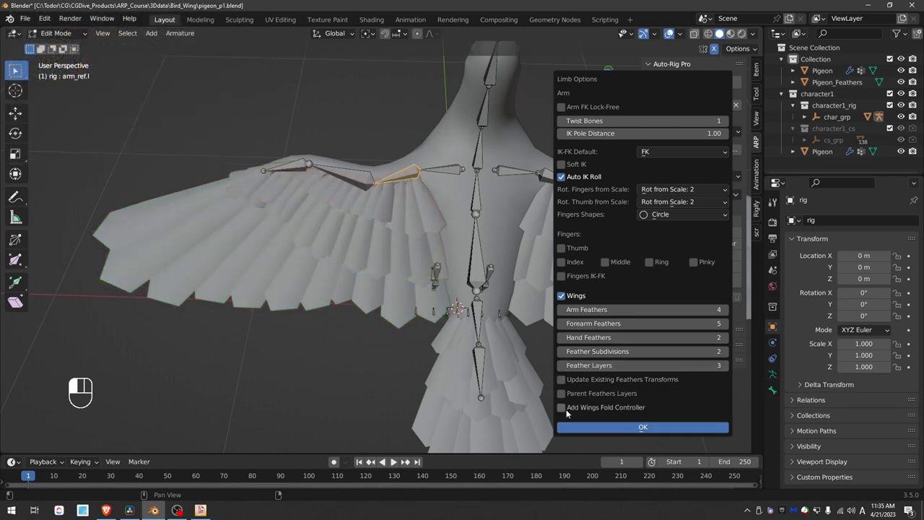
{"action": "mouse_move", "coordinate": [615, 409]}
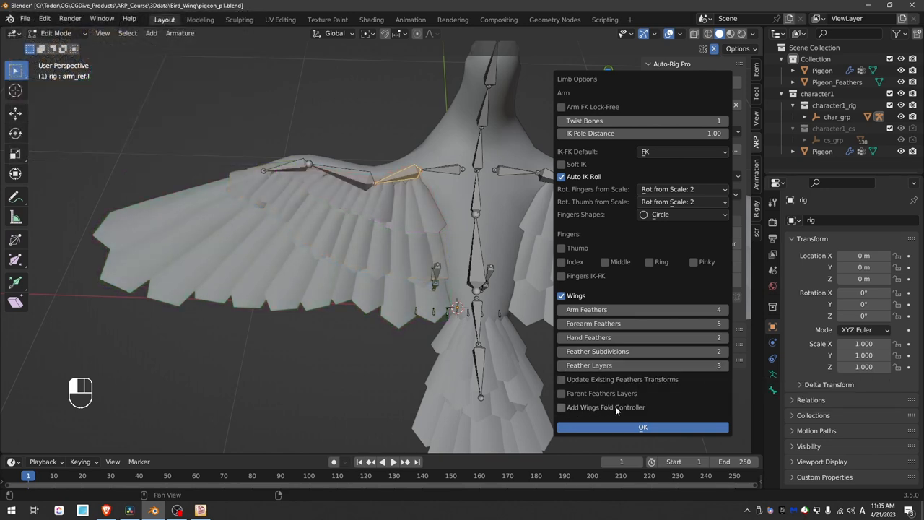
{"action": "left_click", "coordinate": [560, 407]}
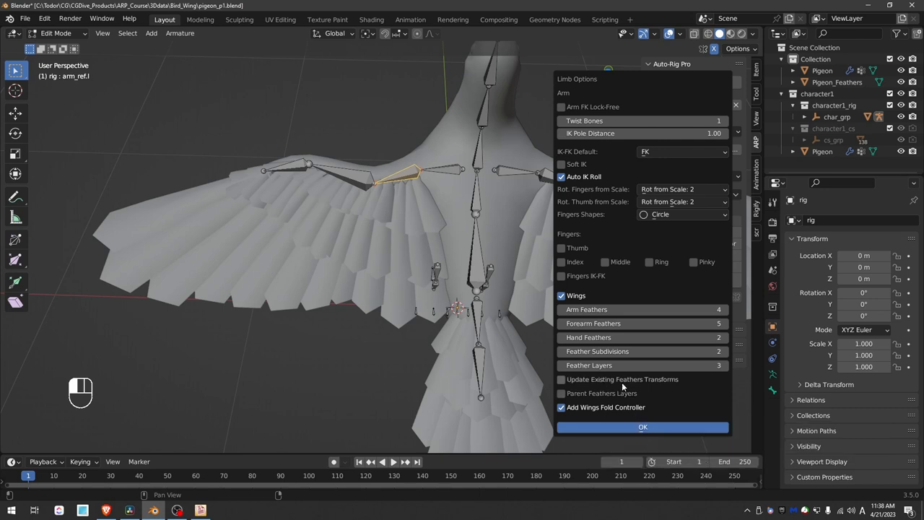
{"action": "mouse_move", "coordinate": [618, 383]}
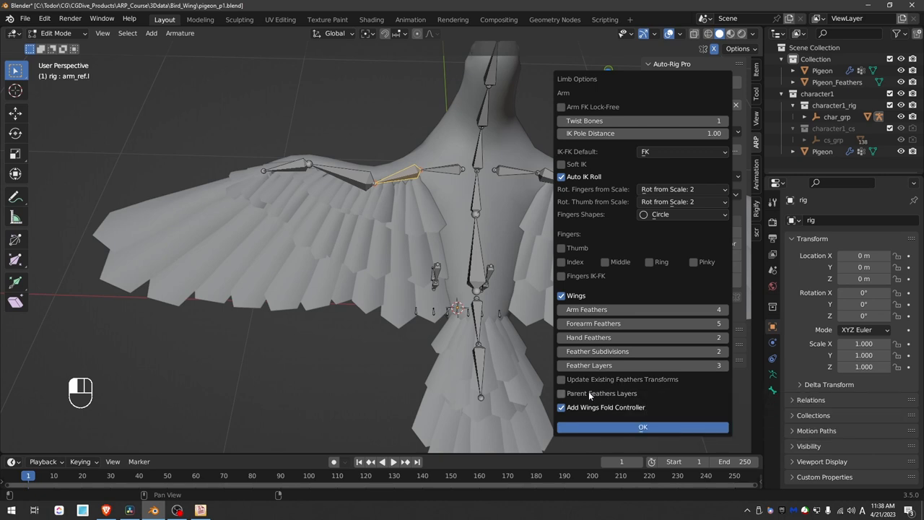
{"action": "mouse_move", "coordinate": [604, 392]}
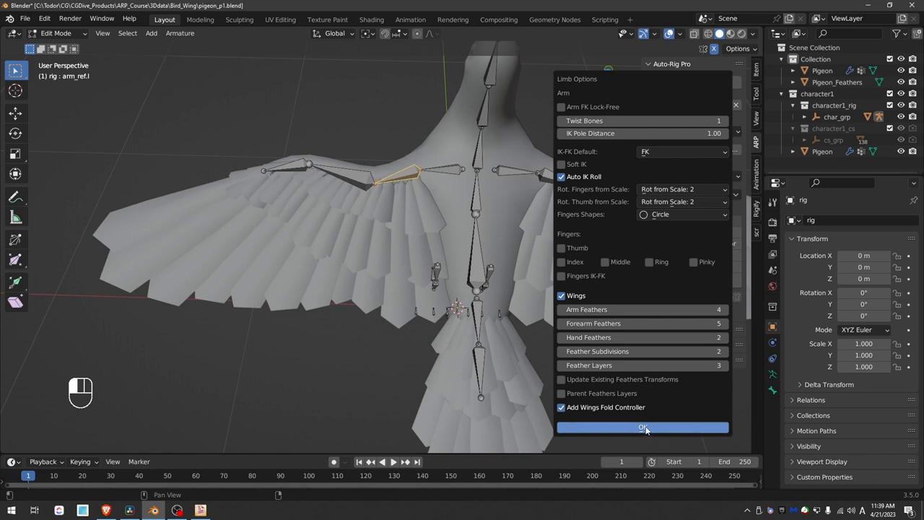
Confirm the wing limb settings so the extra feather bones are built, then return to Object Mode.
{"action": "left_click", "coordinate": [643, 428]}
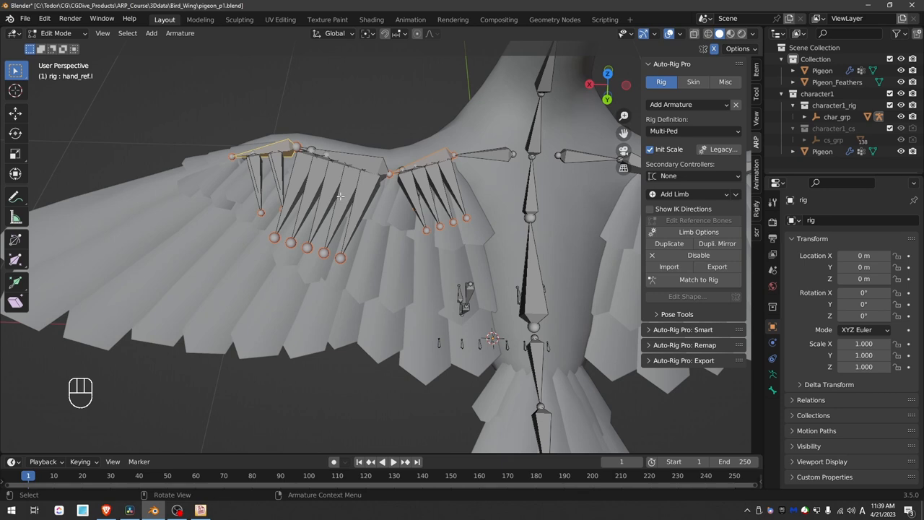
{"action": "mouse_move", "coordinate": [364, 262]}
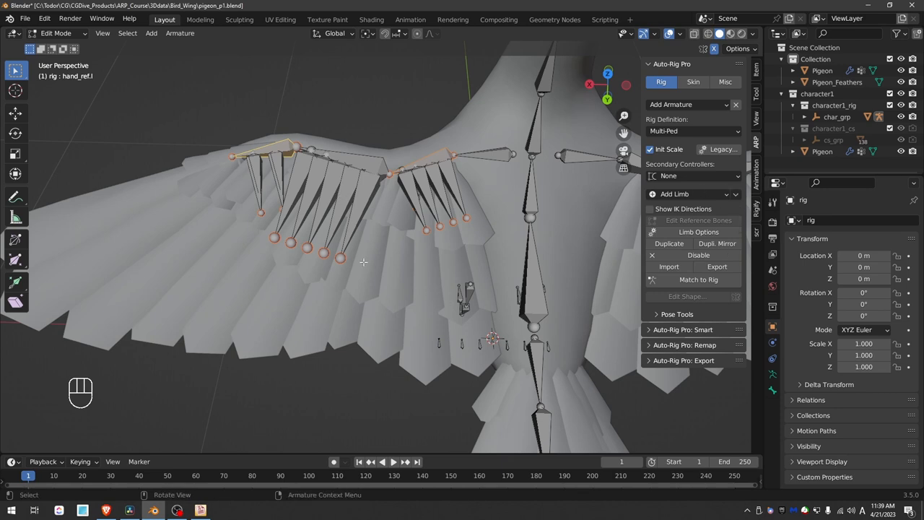
{"action": "left_click_drag", "start_coordinate": [364, 260], "coordinate": [364, 282]}
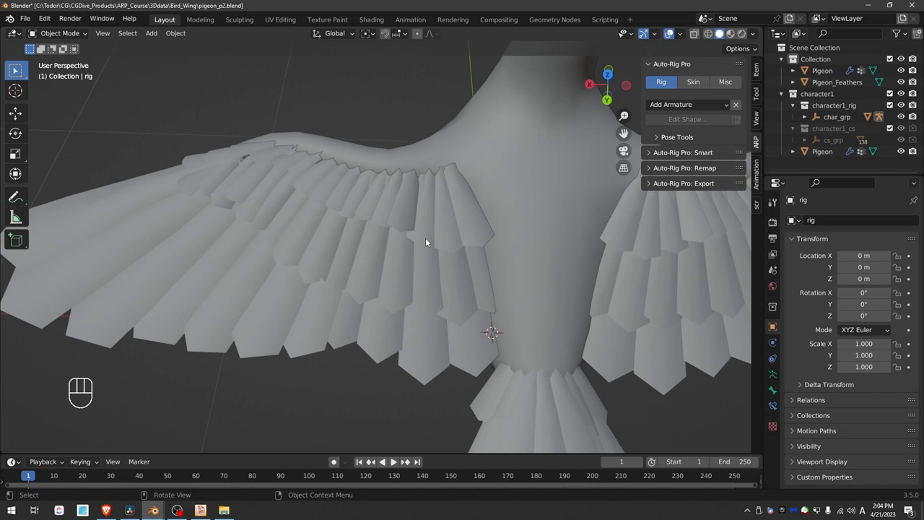
{"action": "mouse_move", "coordinate": [416, 216]}
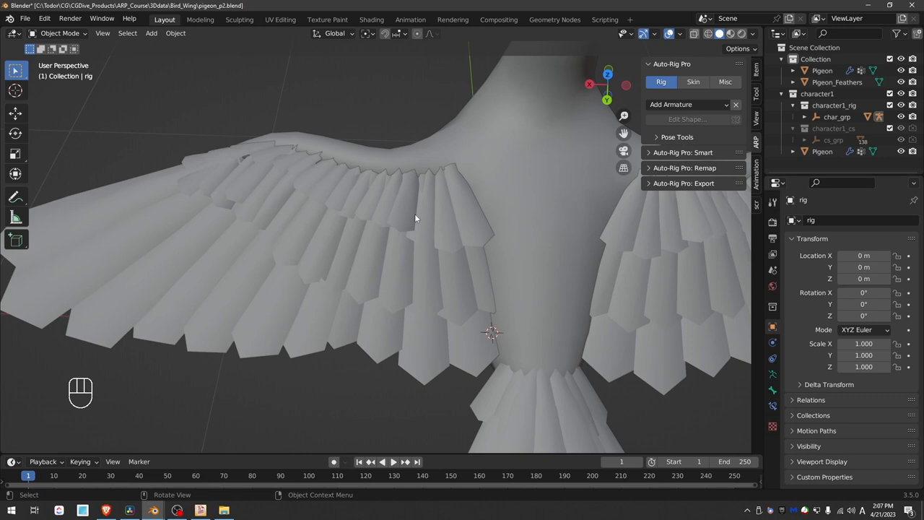
{"action": "mouse_move", "coordinate": [497, 289]}
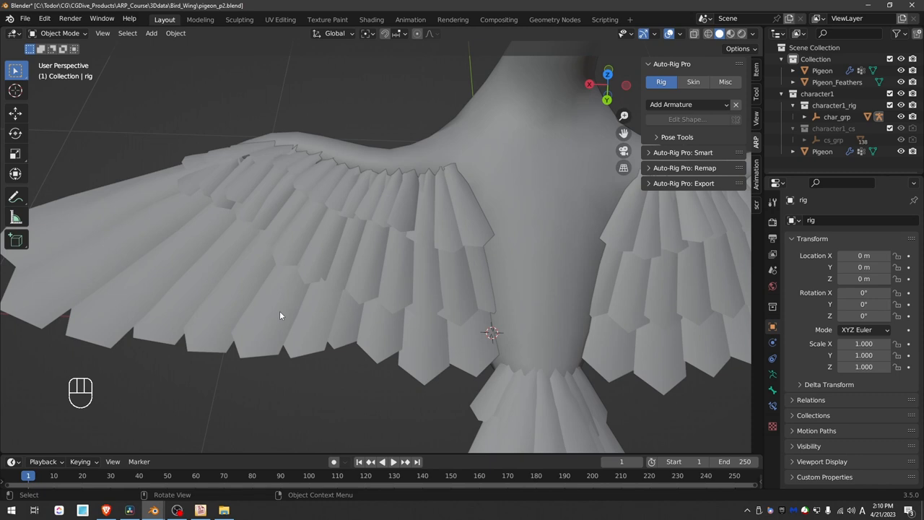
Draw annotation guide strokes along the wing feathers in Pigeon_Feathers Edit Mode.
{"action": "key", "text": "Tab"}
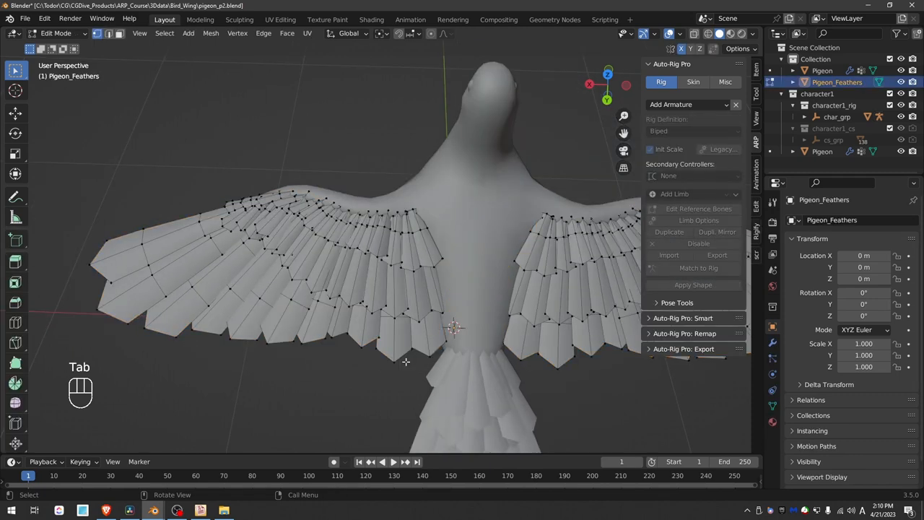
{"action": "left_click_drag", "start_coordinate": [185, 326], "coordinate": [306, 343]}
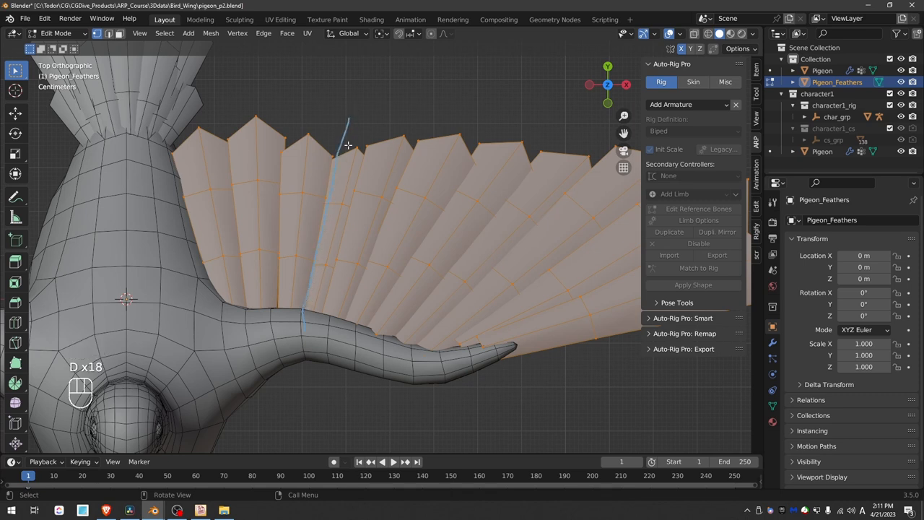
{"action": "mouse_move", "coordinate": [225, 147]}
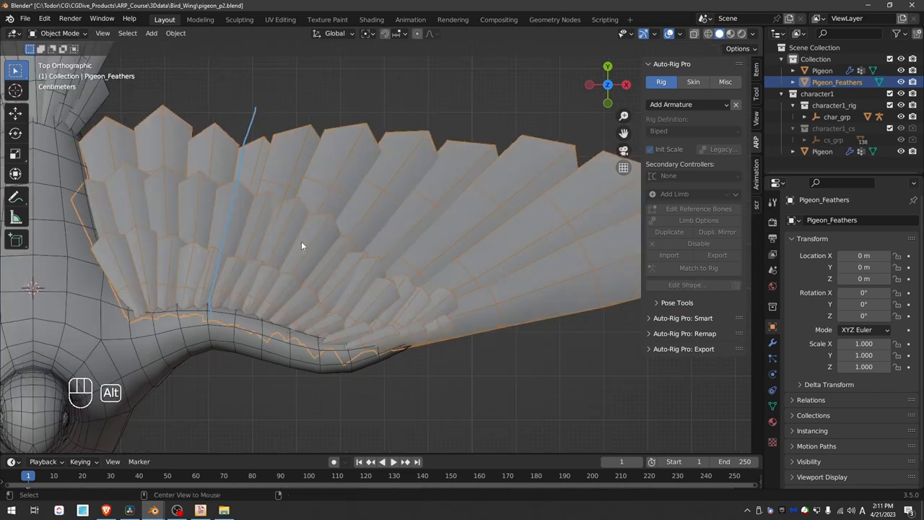
{"action": "key", "text": "Tab"}
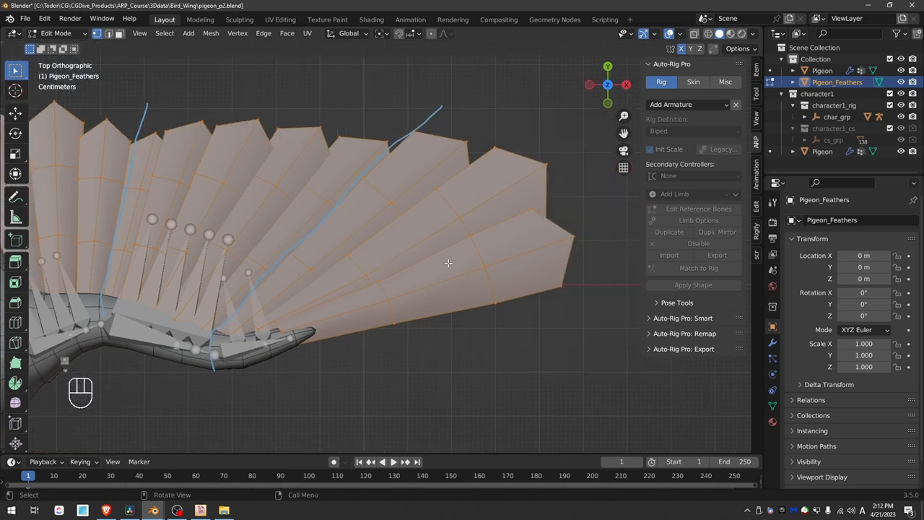
{"action": "mouse_move", "coordinate": [254, 127]}
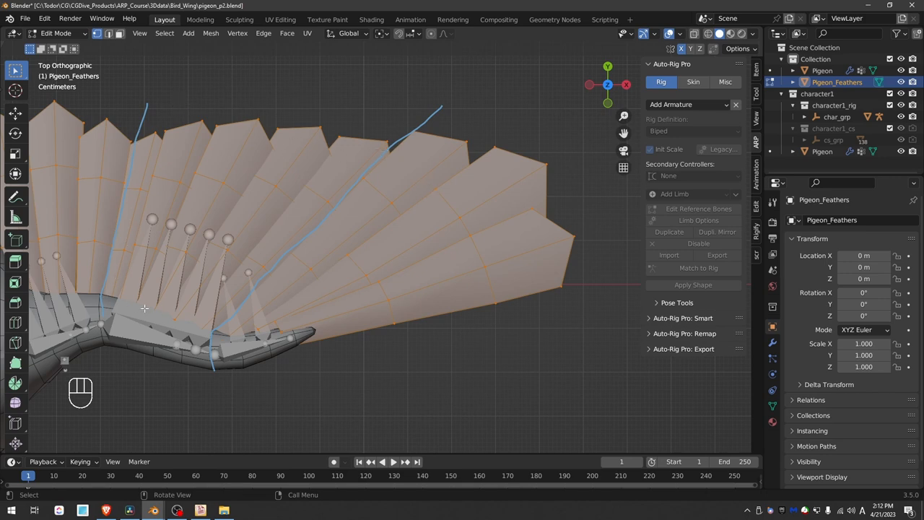
Switch to editing the rig's wing reference bones and move them along the drawn guides.
{"action": "key", "text": "Tab"}
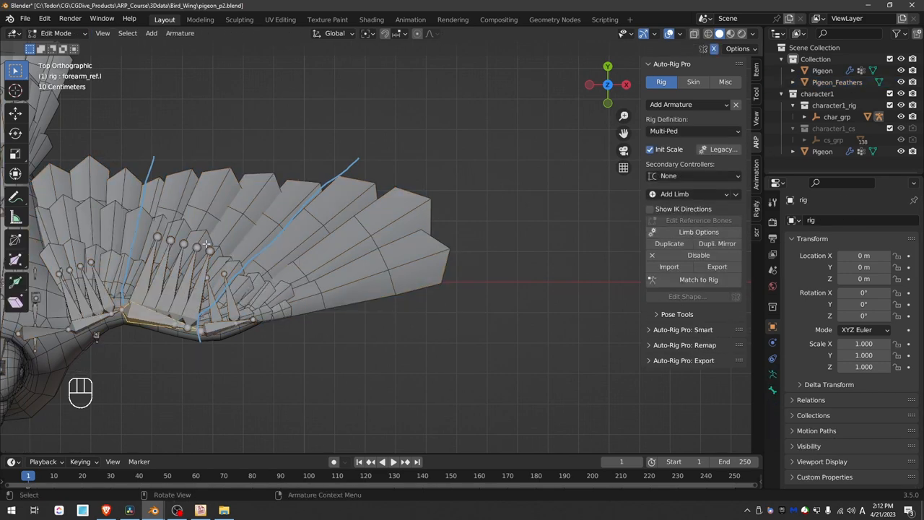
{"action": "key", "text": "g"}
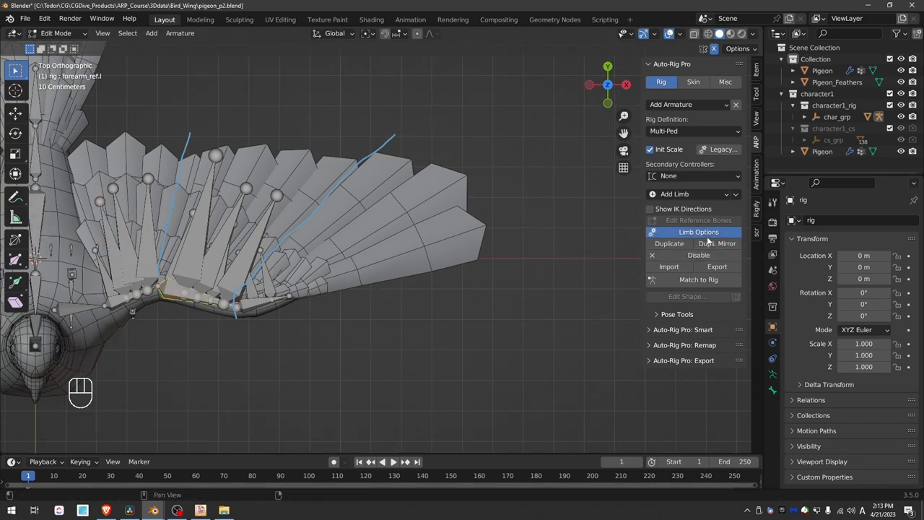
Apply the wing limb options with Update Existing Feathers Transforms ticked, then reopen Limb Options.
{"action": "left_click", "coordinate": [699, 231]}
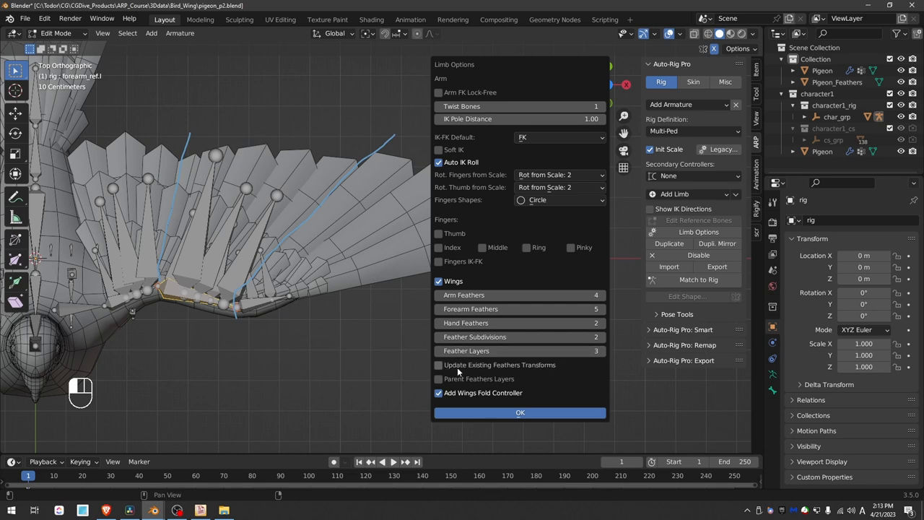
{"action": "left_click", "coordinate": [439, 364]}
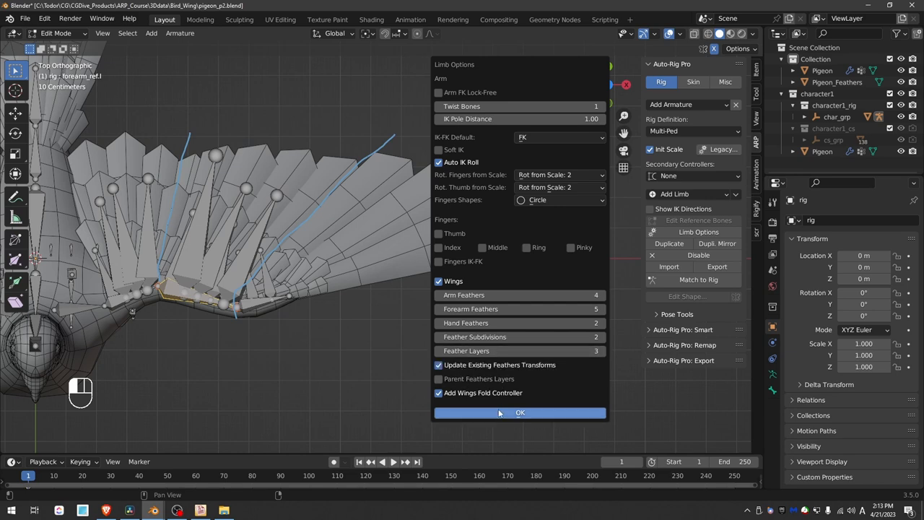
{"action": "left_click", "coordinate": [520, 412]}
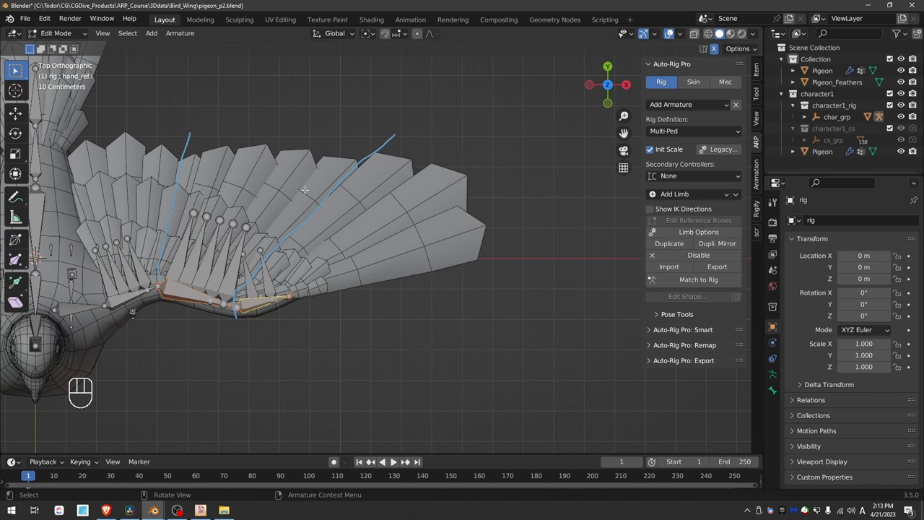
{"action": "mouse_move", "coordinate": [238, 242]}
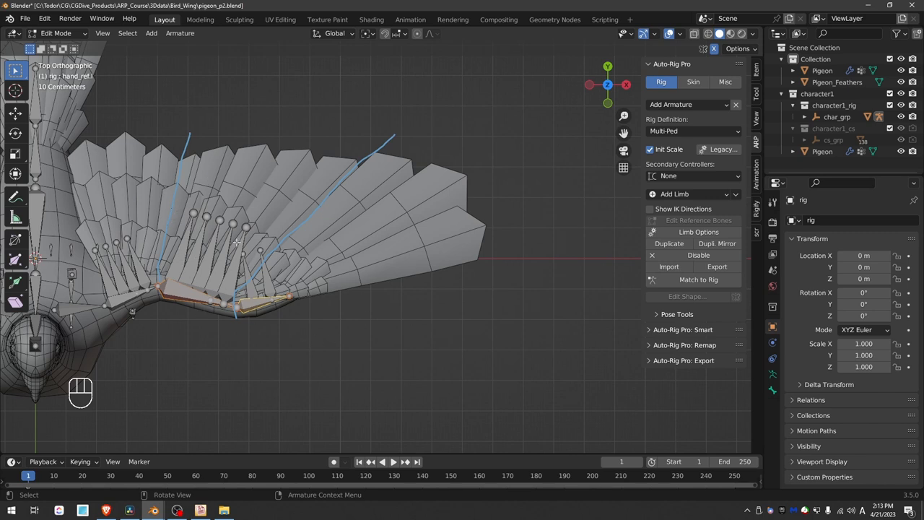
{"action": "left_click", "coordinate": [699, 231]}
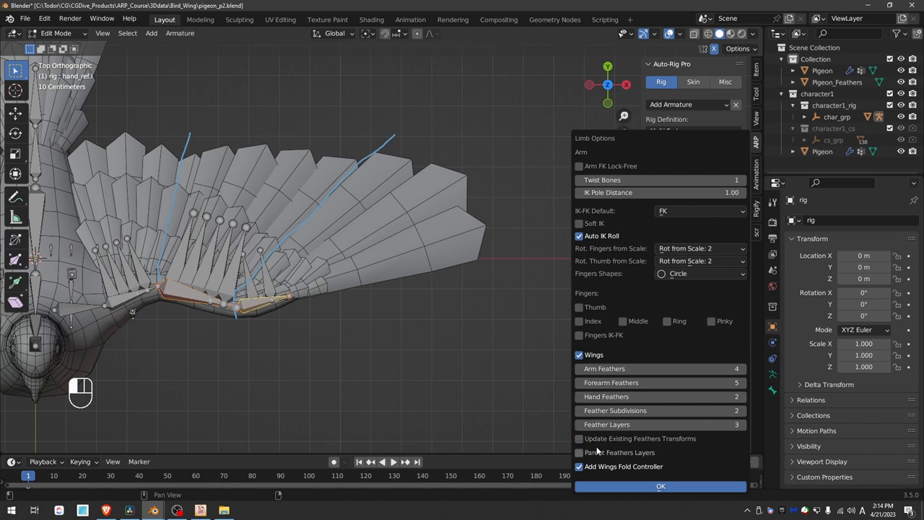
{"action": "mouse_move", "coordinate": [618, 449]}
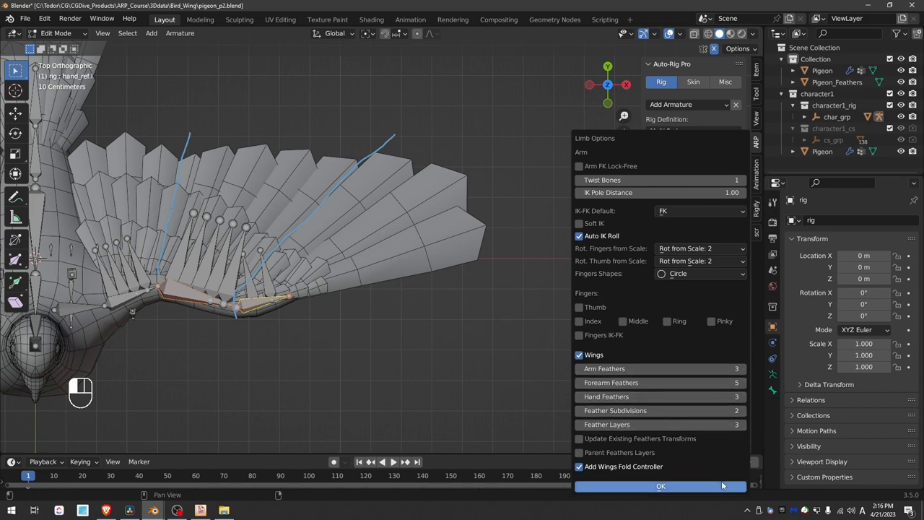
Apply 3 arm, 3 forearm and 3 hand feathers, then reapply with Update Existing Feathers Transforms ticked.
{"action": "left_click", "coordinate": [661, 485]}
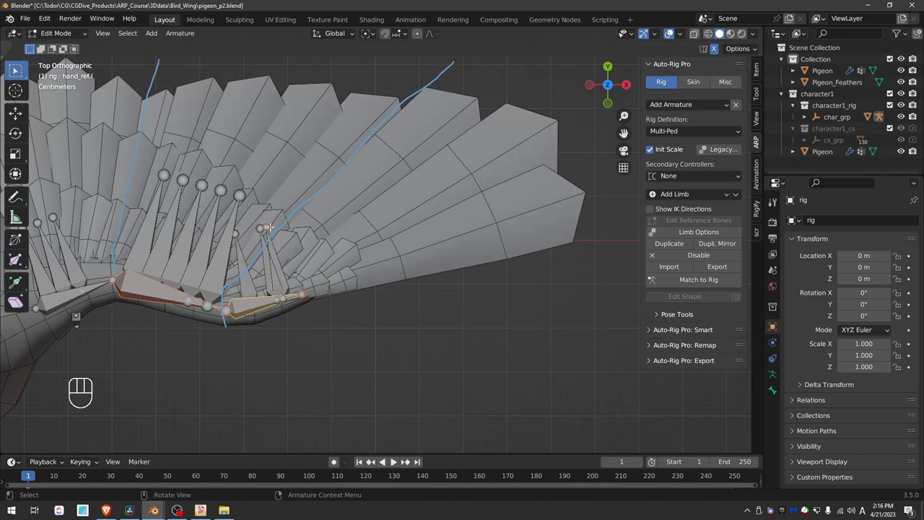
{"action": "left_click", "coordinate": [698, 231]}
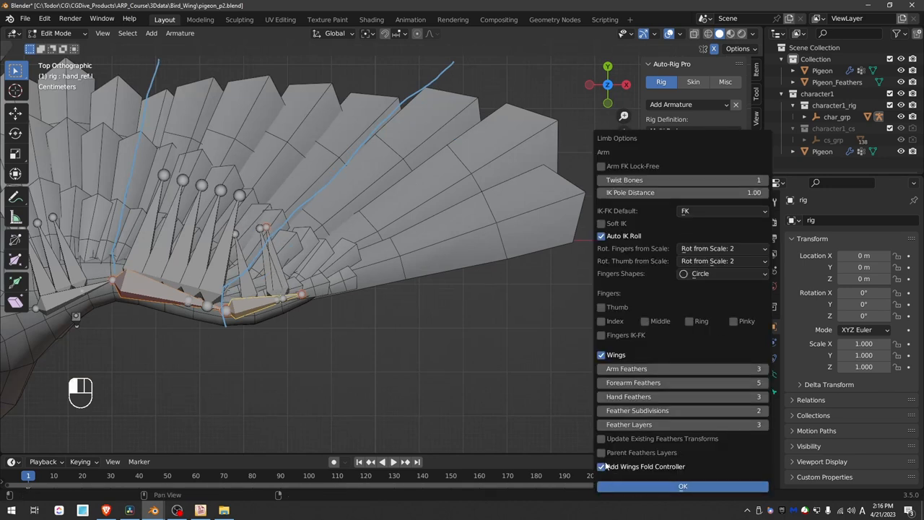
{"action": "left_click", "coordinate": [600, 439]}
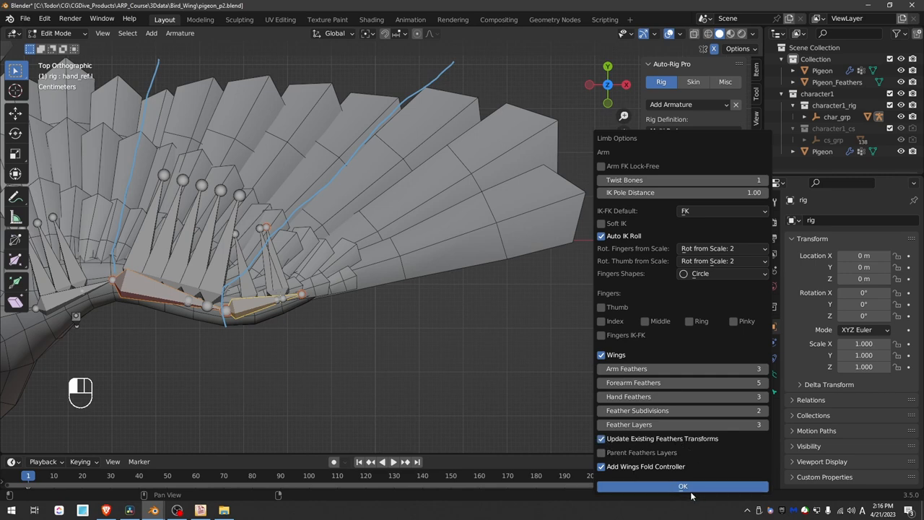
{"action": "left_click", "coordinate": [682, 486]}
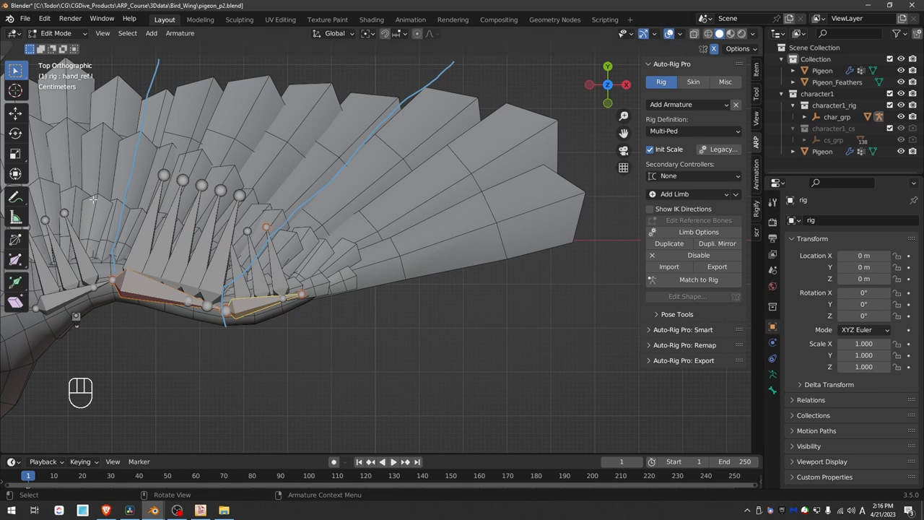
{"action": "mouse_move", "coordinate": [283, 280]}
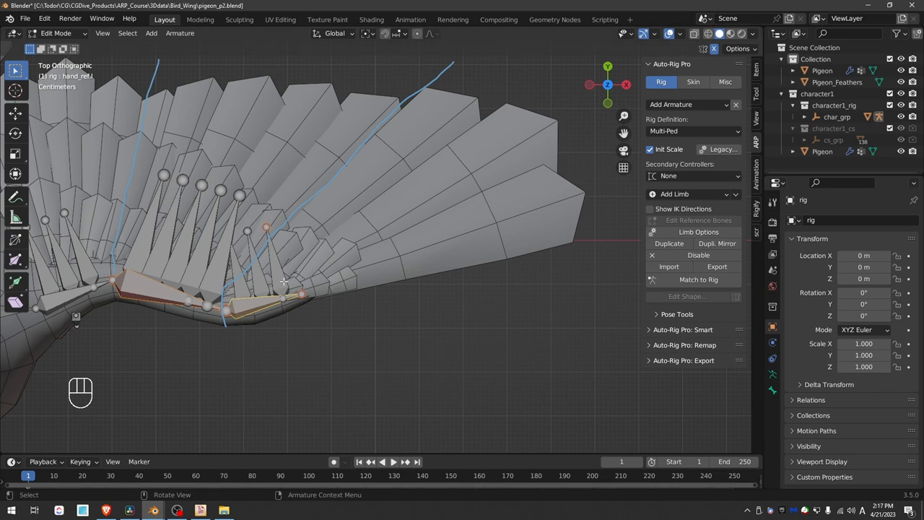
{"action": "mouse_move", "coordinate": [309, 260]}
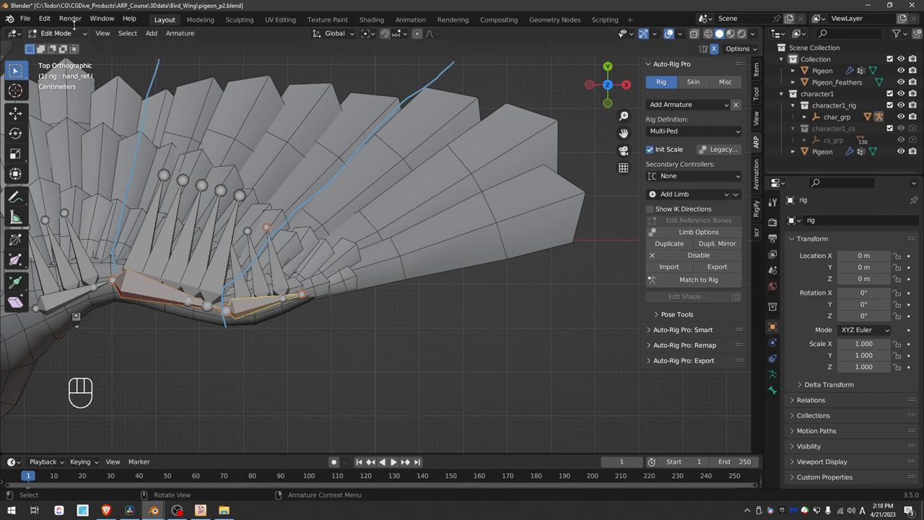
Separate the linked wing feathers into Pigeon_Feathers.001 and hide the pigeon body beside the rig.
{"action": "key", "text": "Tab"}
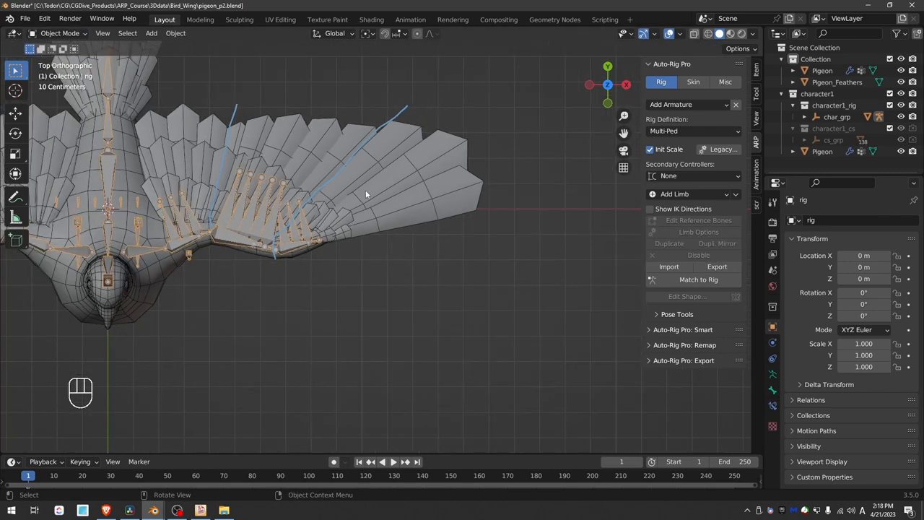
{"action": "key", "text": "Tab"}
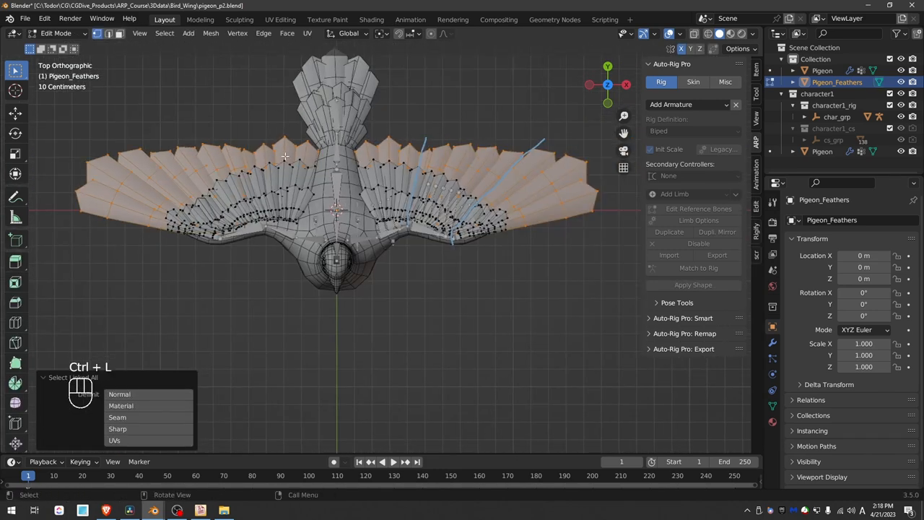
{"action": "key", "text": "P"}
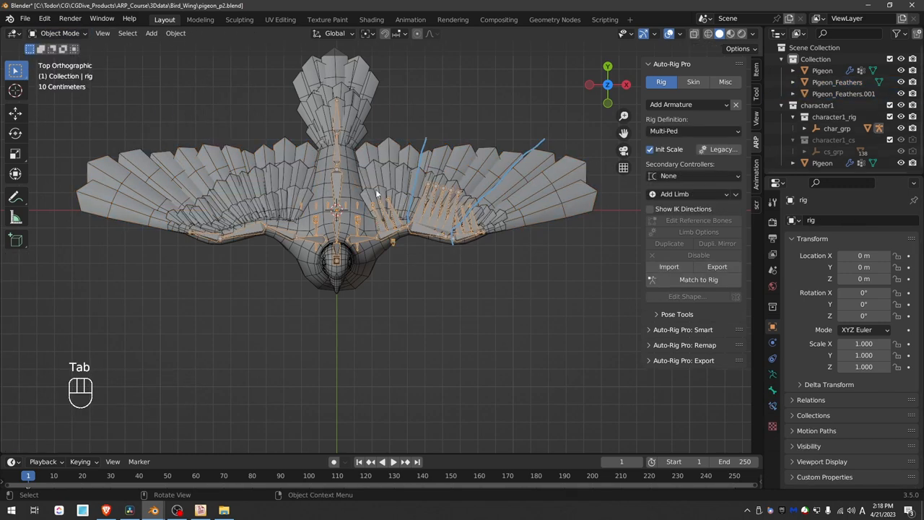
{"action": "left_click", "coordinate": [832, 82]}
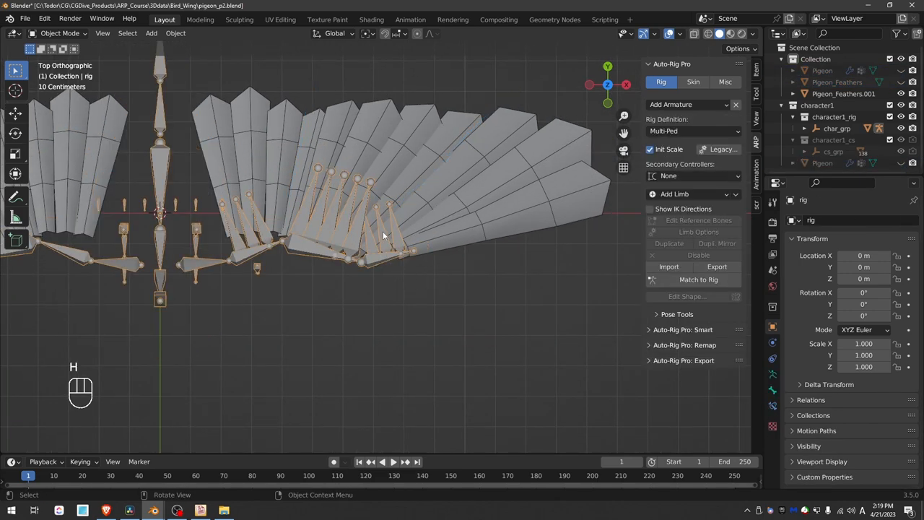
Move the hand feather reference bones onto the separated feathers with Face Project snapping.
{"action": "key", "text": "Tab"}
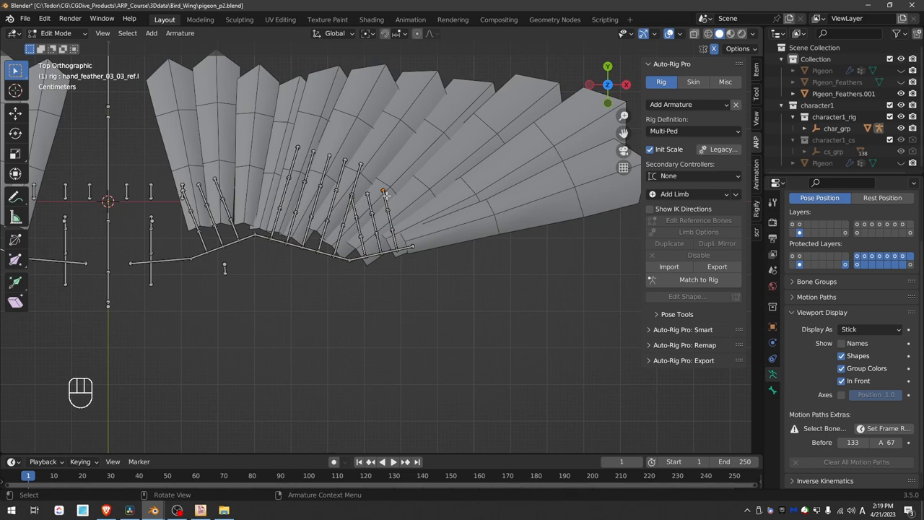
{"action": "key", "text": "g"}
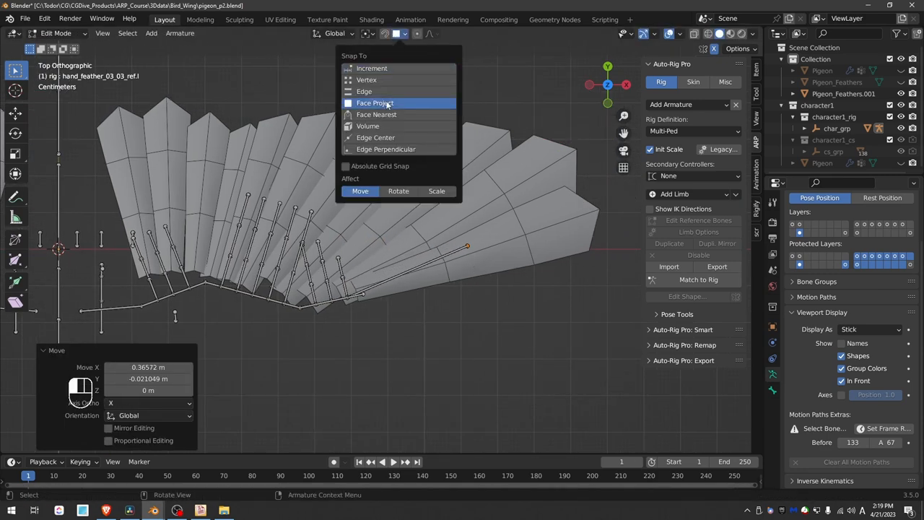
{"action": "left_click", "coordinate": [371, 33]}
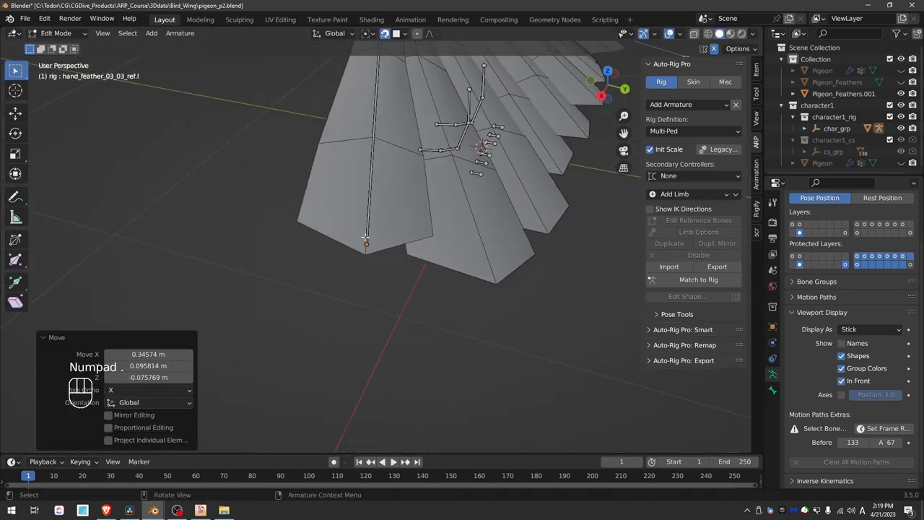
{"action": "key", "text": "g"}
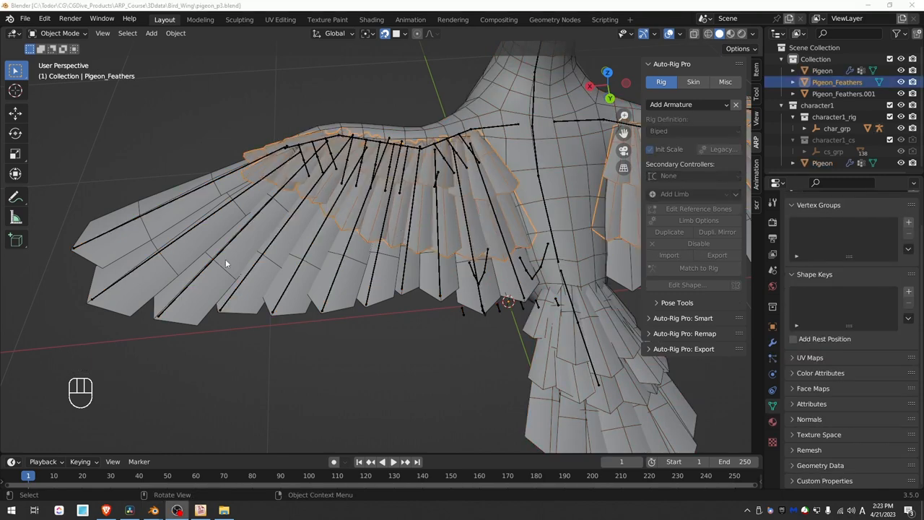
Separate the forearm feathers into Pigeon_Feathers.002 and place the forearm_feather reference bones on them.
{"action": "key", "text": "Tab"}
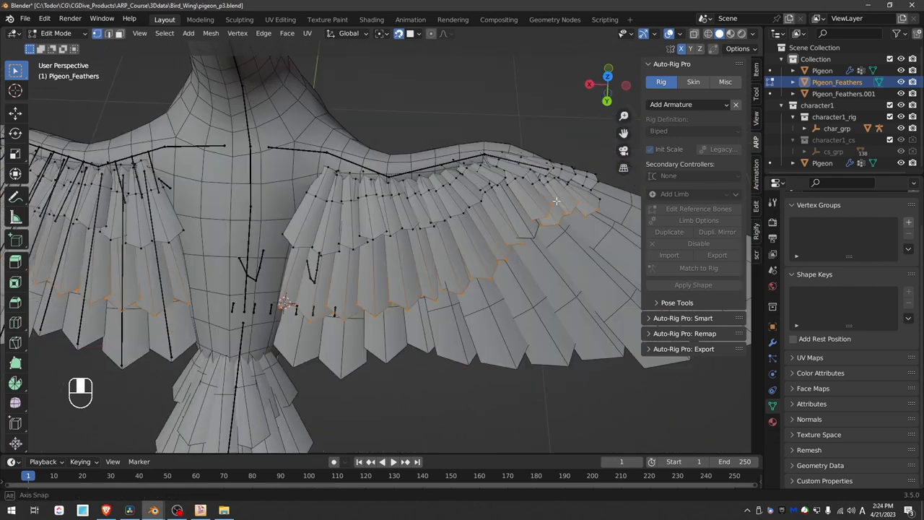
{"action": "key", "text": "Tab"}
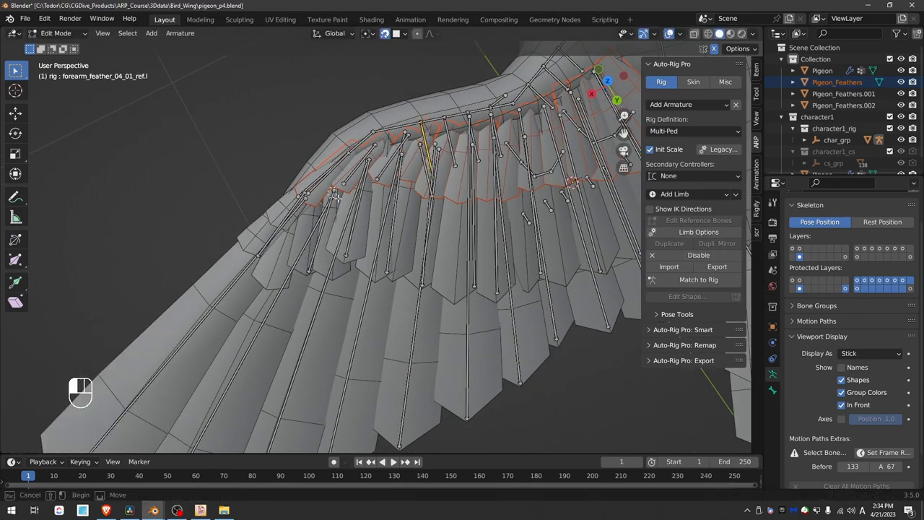
{"action": "left_click_drag", "start_coordinate": [335, 195], "coordinate": [405, 137]}
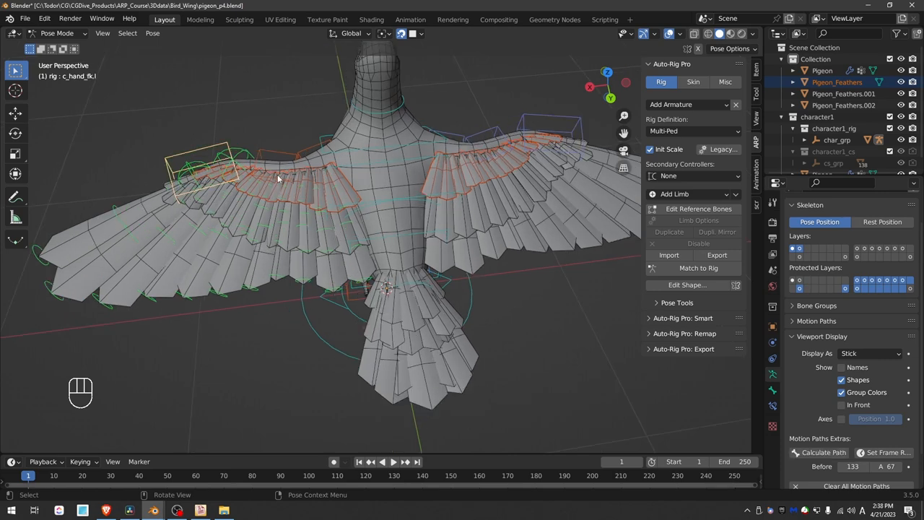
Match to Rig and test a hand feather controller in Pose Mode.
{"action": "key", "text": "r"}
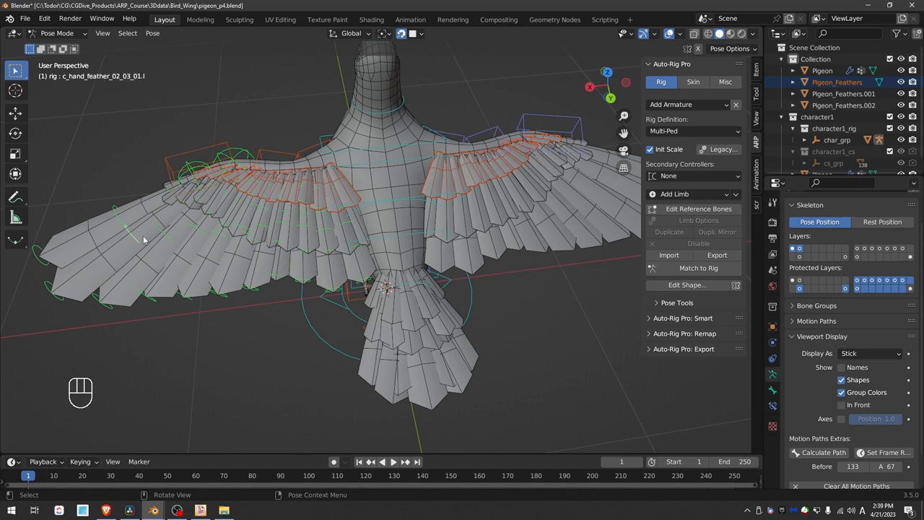
{"action": "left_click", "coordinate": [56, 35]}
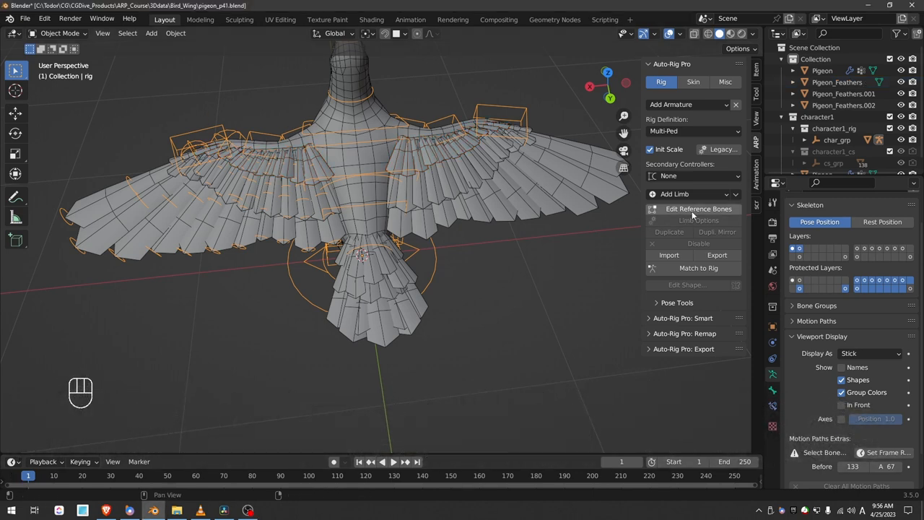
In Limb Options for the second wing's shoulder, copy the first wing's feather counts and confirm.
{"action": "left_click", "coordinate": [699, 208]}
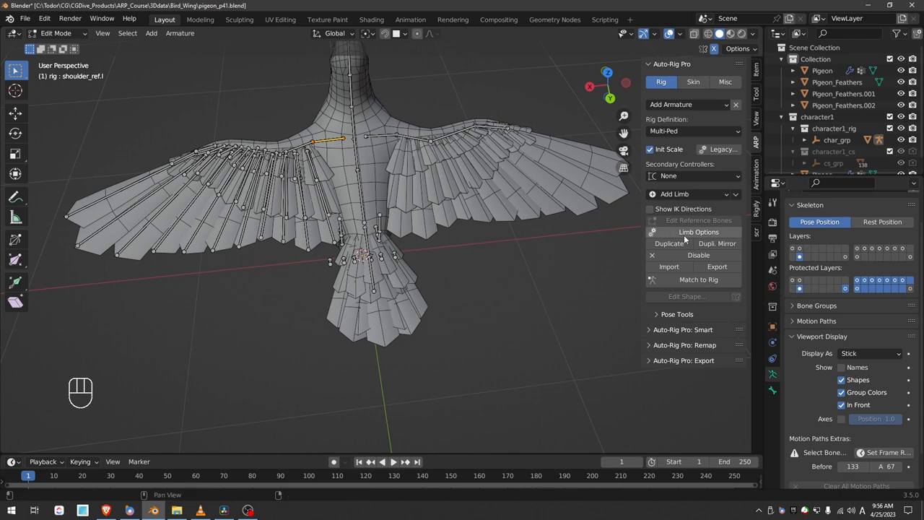
{"action": "left_click", "coordinate": [697, 231]}
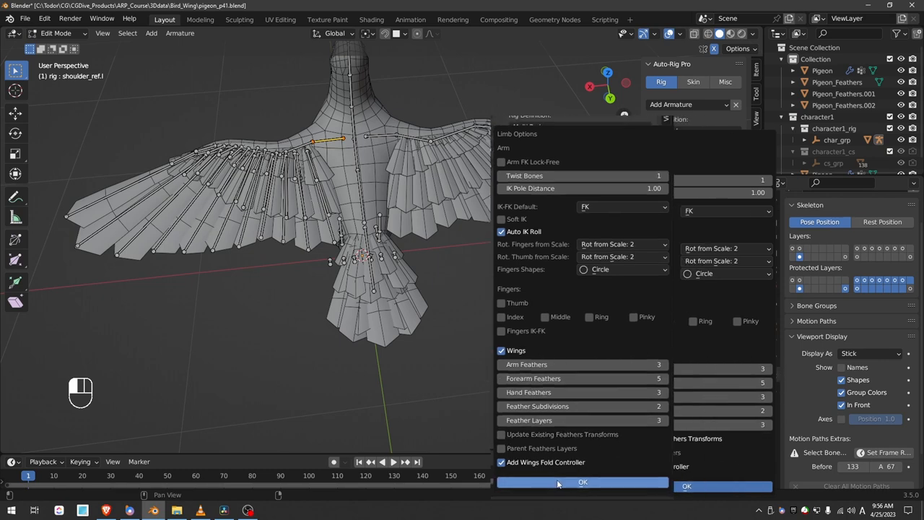
{"action": "left_click", "coordinate": [582, 482]}
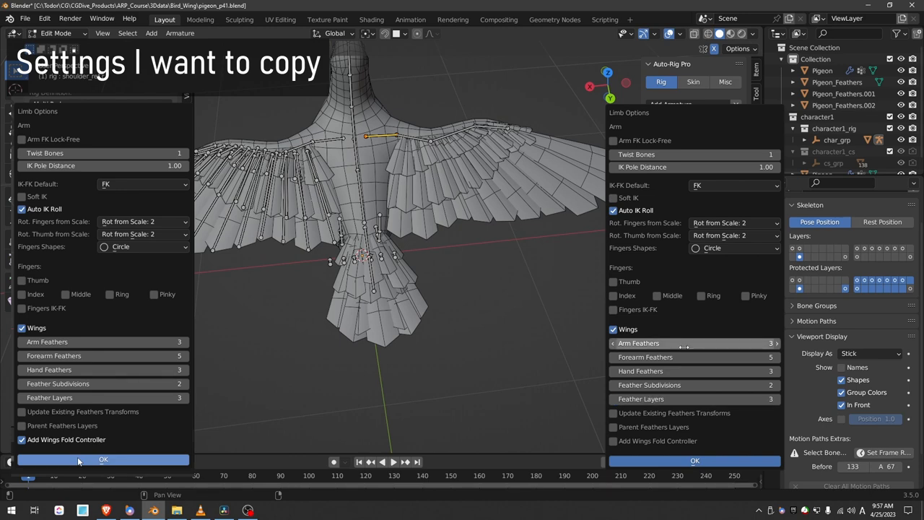
{"action": "left_click", "coordinate": [612, 441]}
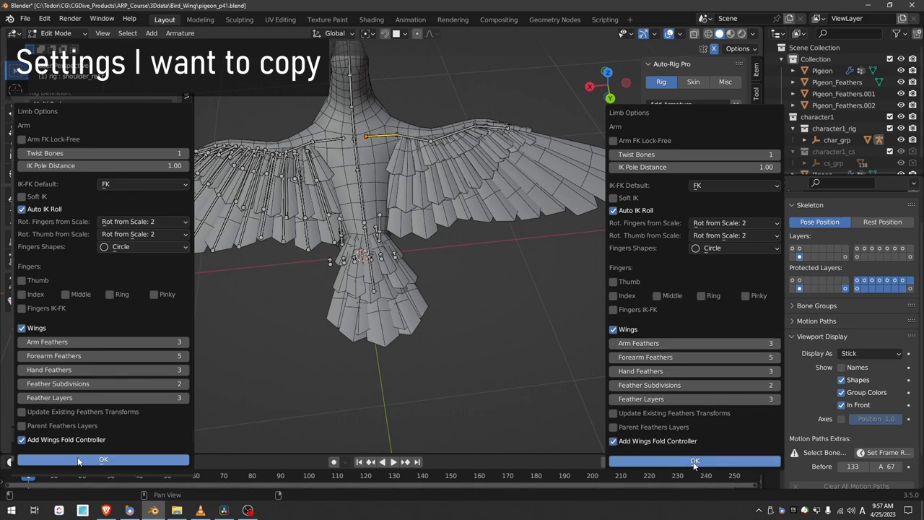
{"action": "left_click", "coordinate": [696, 461]}
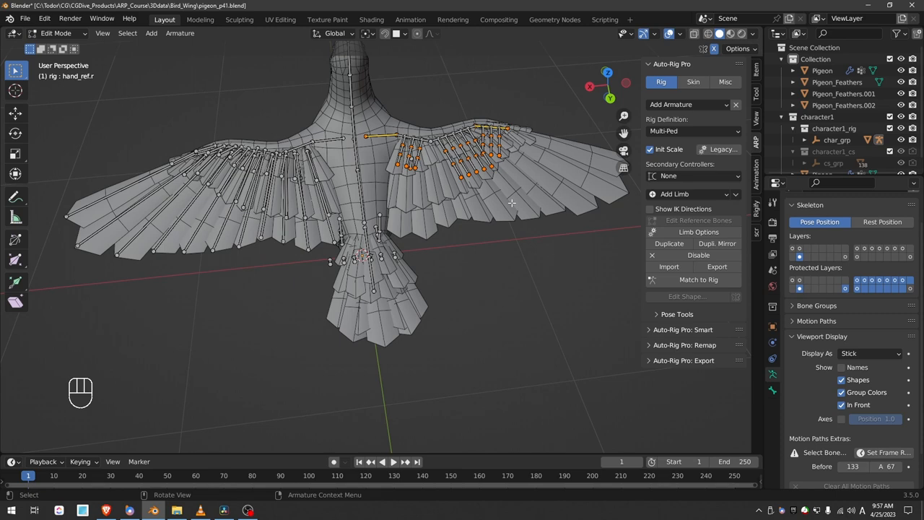
{"action": "mouse_move", "coordinate": [498, 202]}
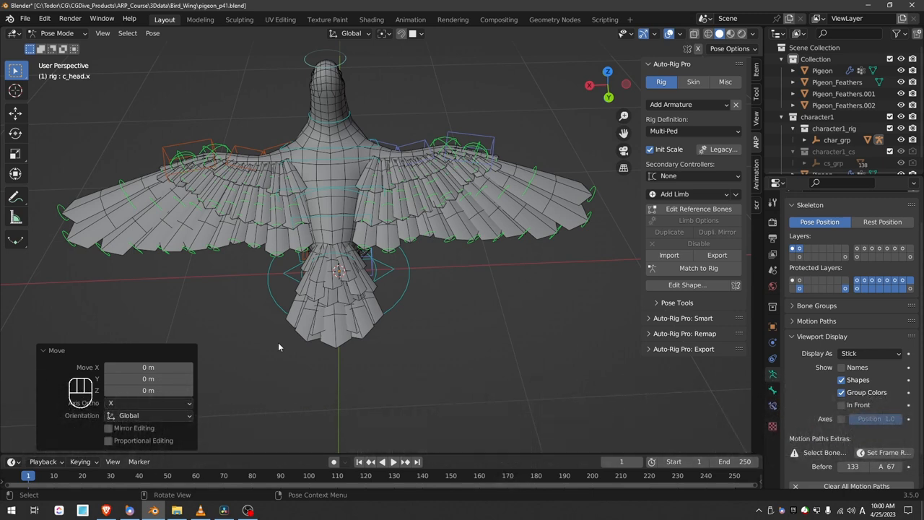
Regenerate the control rig with Match to Rig and return to the Pigeon_Feathers.001 object.
{"action": "key", "text": "Tab"}
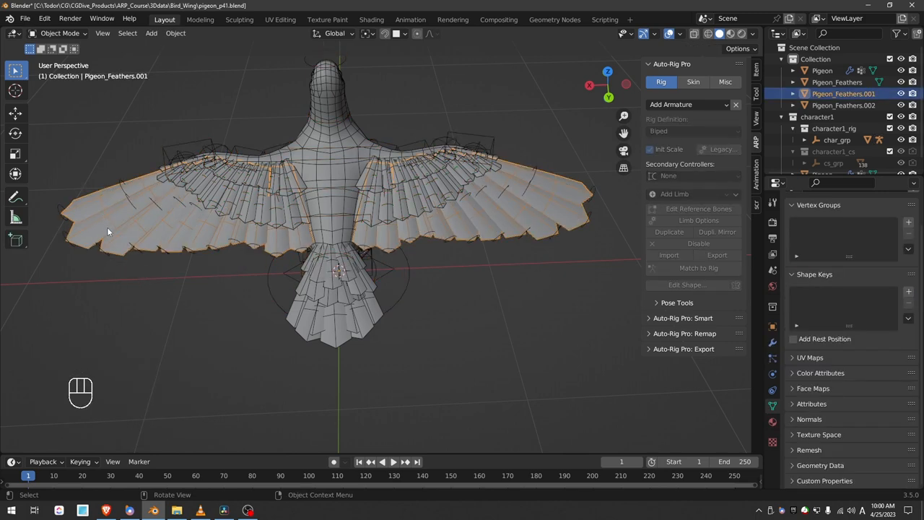
Select the Pigeon_Feathers.001 feathers and hand feather bones, limiting skinning to Selected Bones and Vertices Only.
{"action": "key", "text": "Tab"}
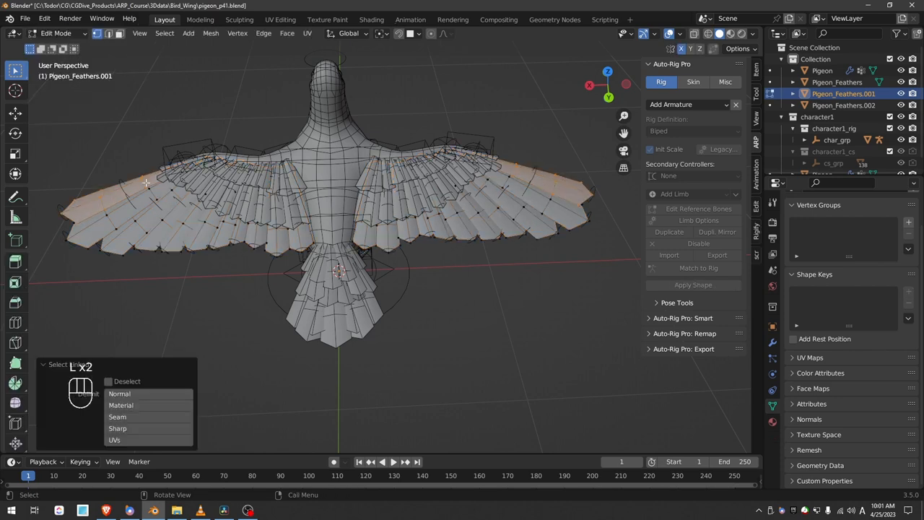
{"action": "key", "text": "Tab"}
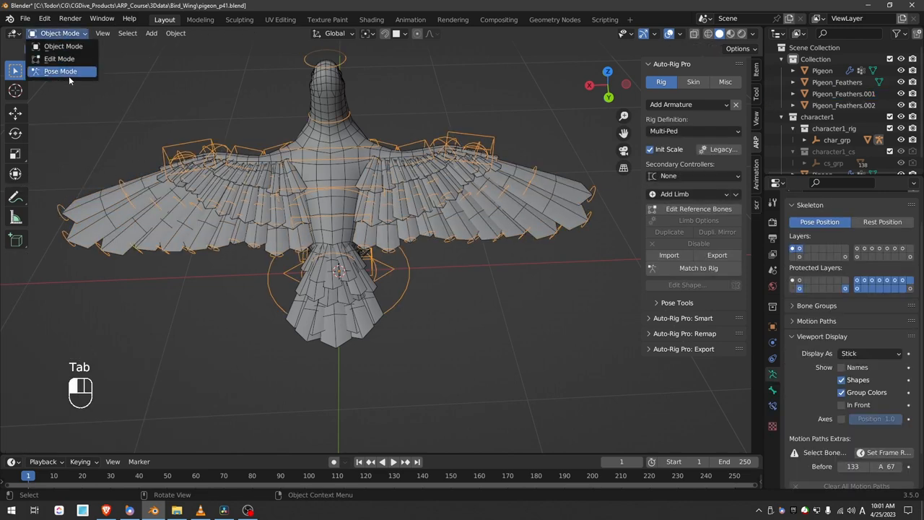
{"action": "left_click", "coordinate": [57, 72]}
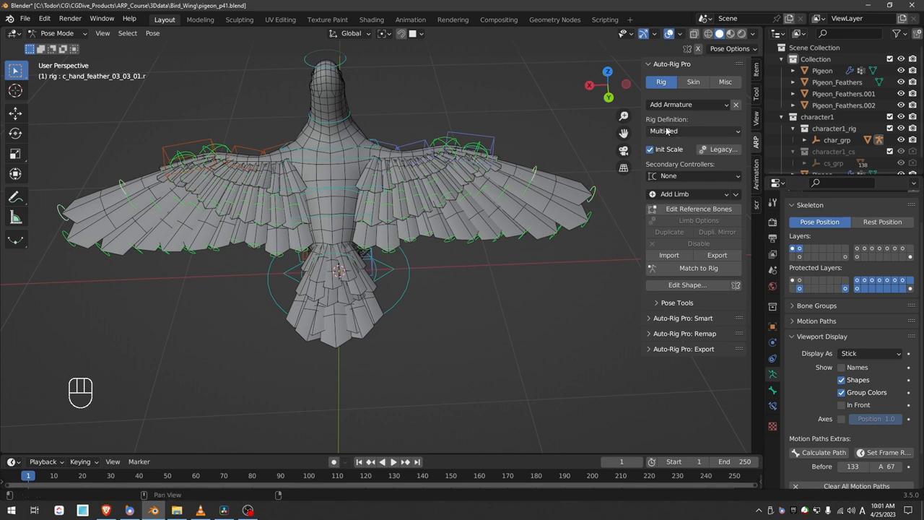
{"action": "left_click", "coordinate": [693, 81]}
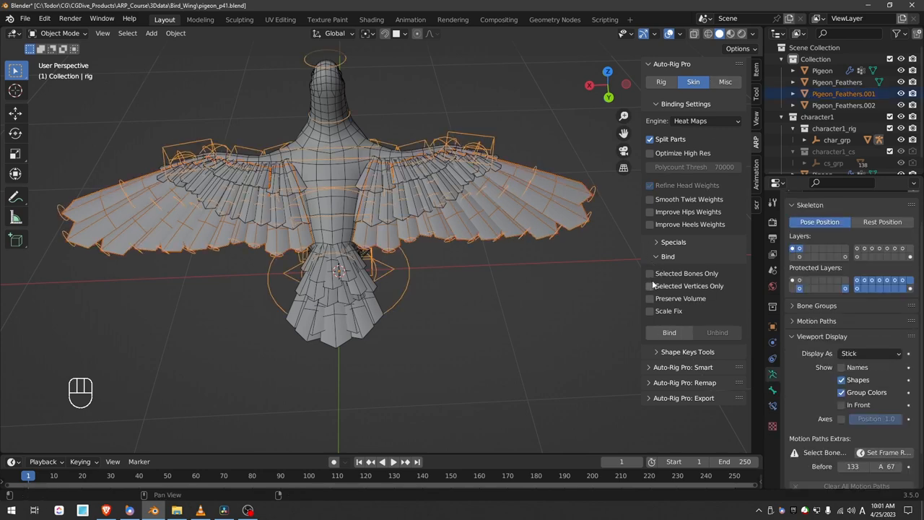
{"action": "left_click", "coordinate": [649, 273]}
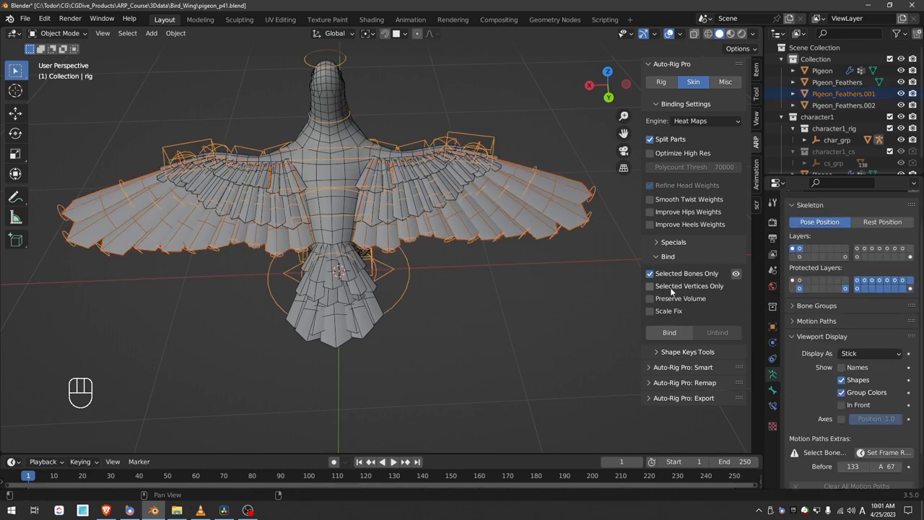
{"action": "left_click", "coordinate": [649, 286]}
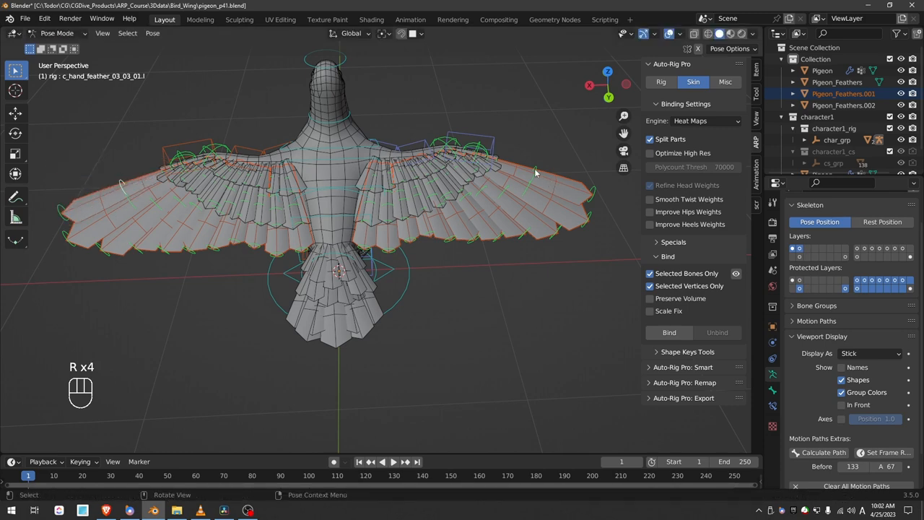
Bind Pigeon_Feathers.001 to the rig and rotate a feather control in Pose Mode to test it.
{"action": "key", "text": "Tab"}
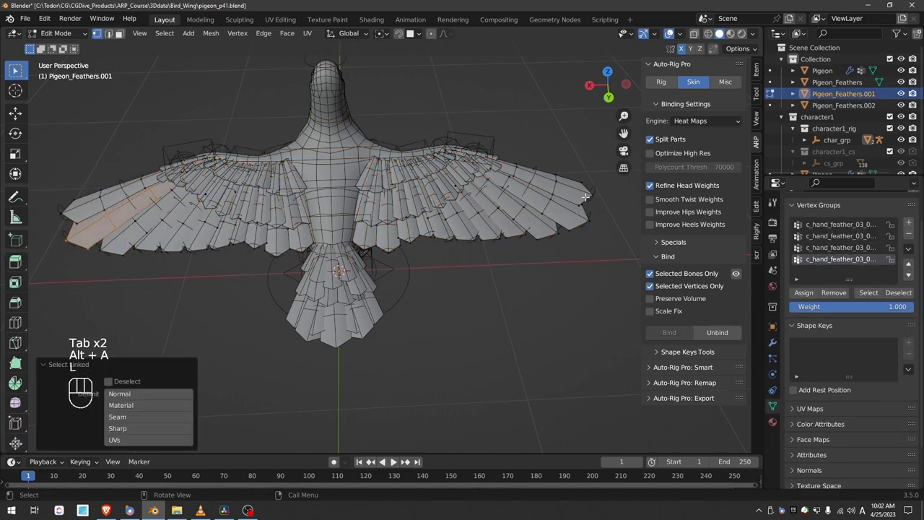
{"action": "key", "text": "Tab"}
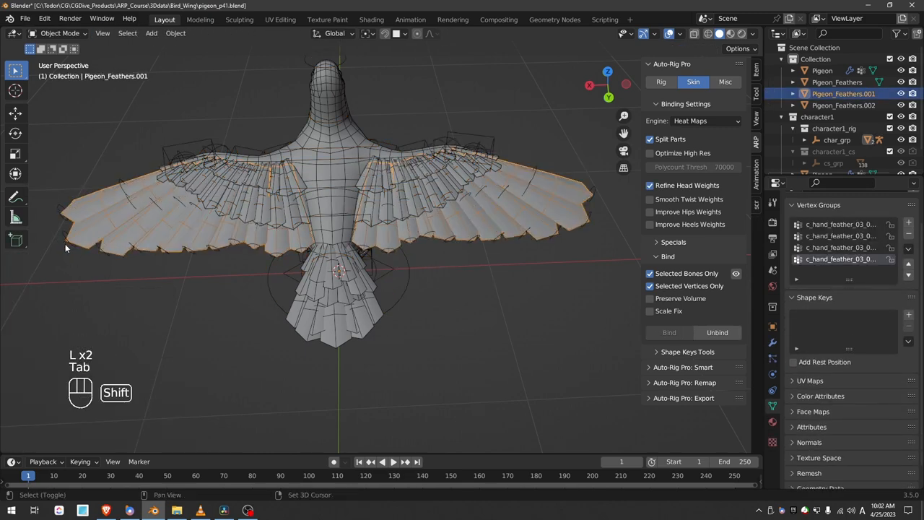
{"action": "key", "text": "Tab"}
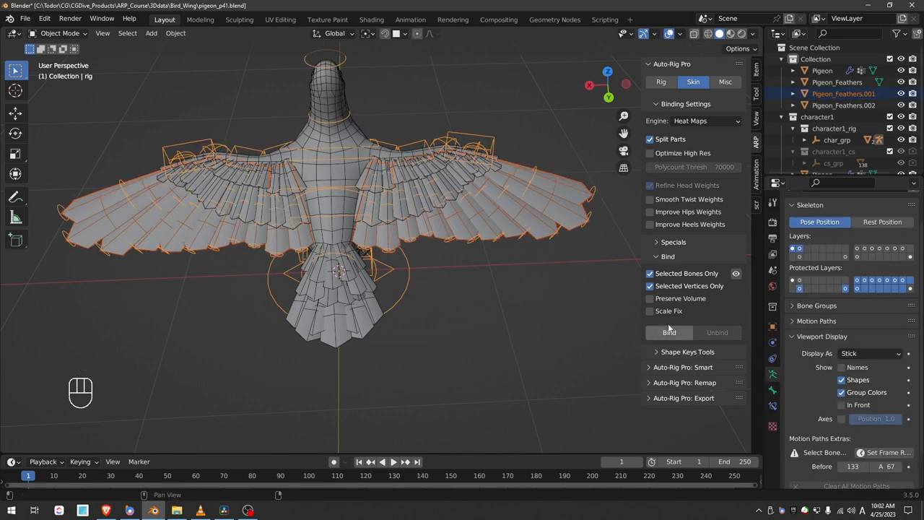
{"action": "key", "text": "Tab"}
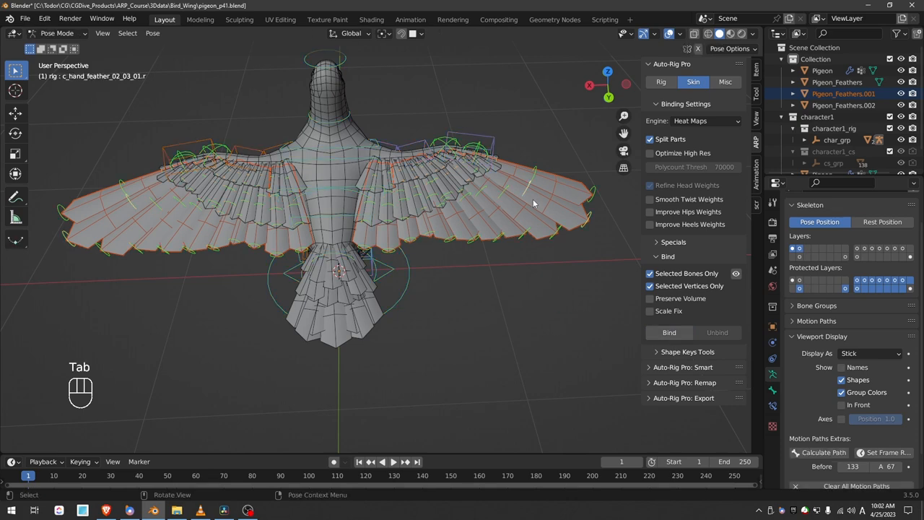
{"action": "key", "text": "r"}
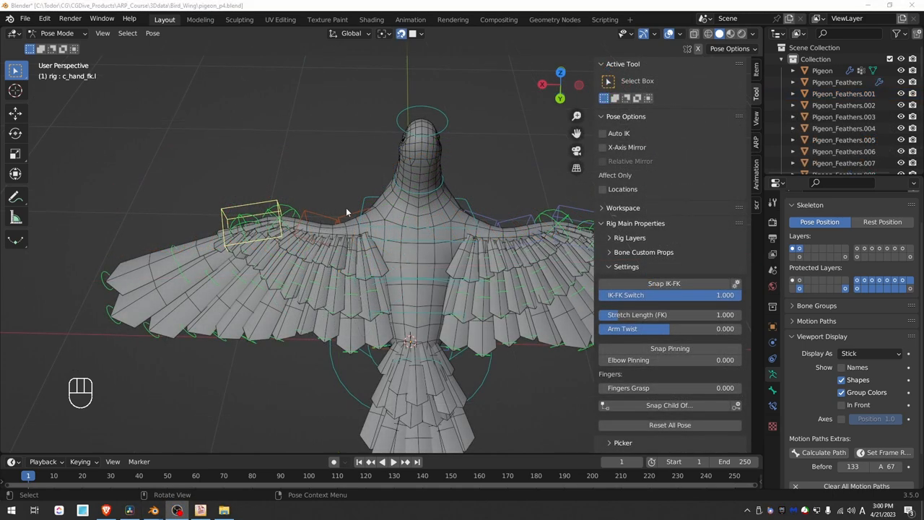
Isolate the pigeon in Local View and rotate the wing arm controls straight out sideways.
{"action": "key", "text": "r"}
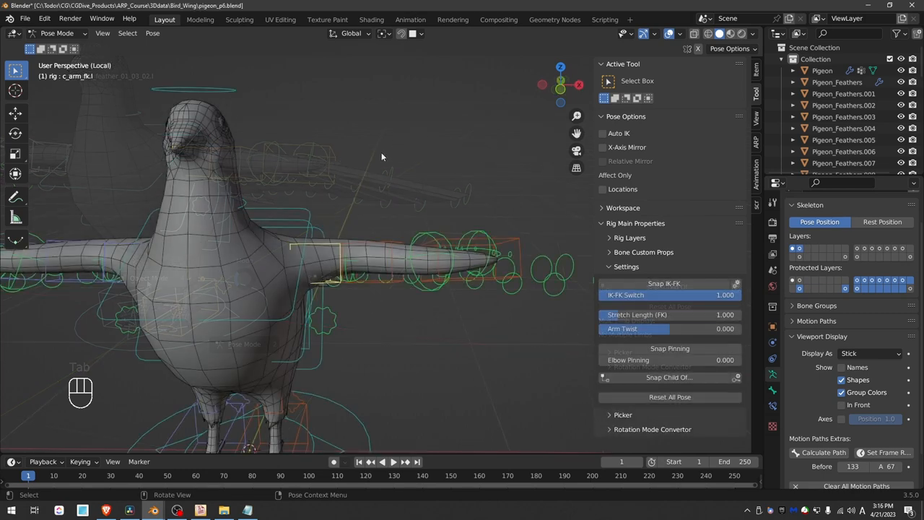
{"action": "key", "text": "r"}
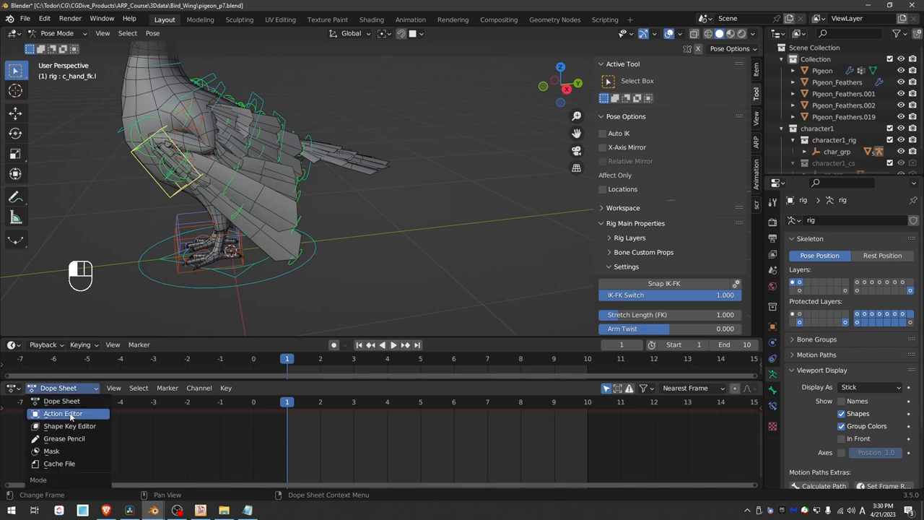
Switch the new Dope Sheet editor below the timeline to the Action Editor.
{"action": "left_click", "coordinate": [64, 413]}
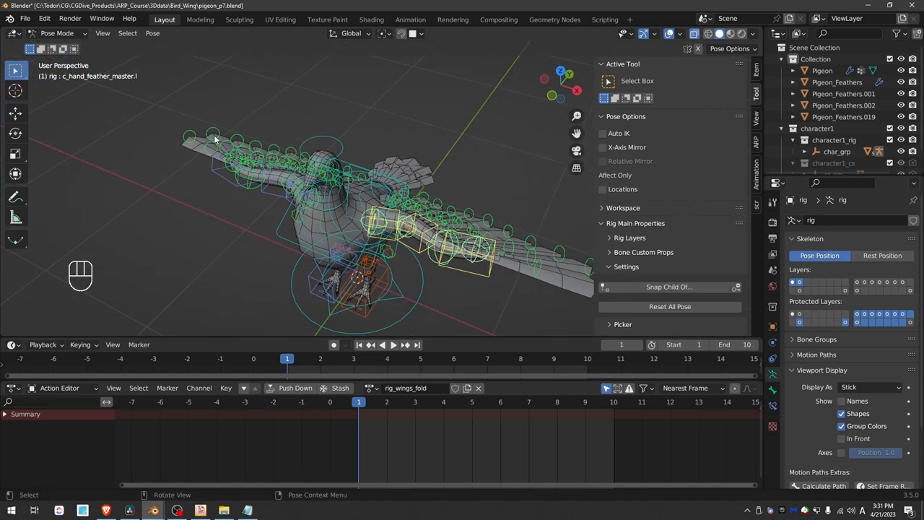
Mirror-extend the selection to the other wing's feather master and start a Scale keyframe.
{"action": "left_click", "coordinate": [127, 33]}
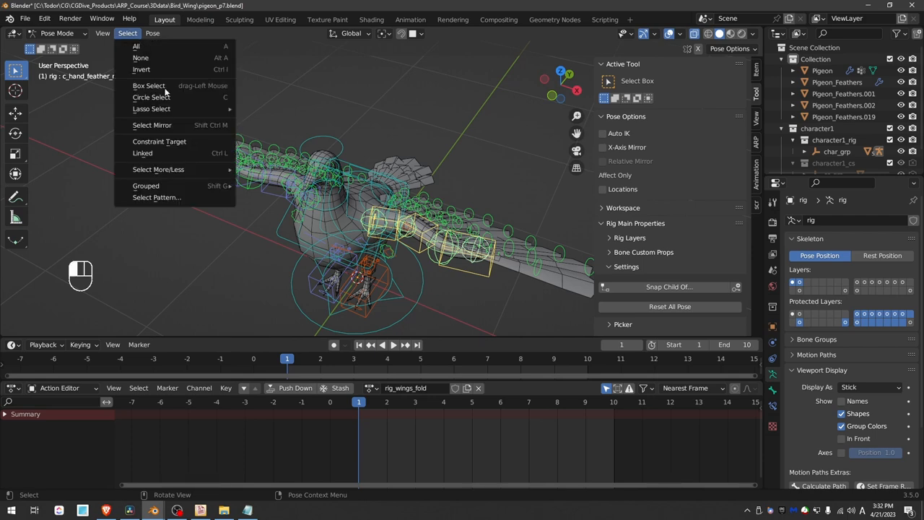
{"action": "left_click", "coordinate": [151, 124]}
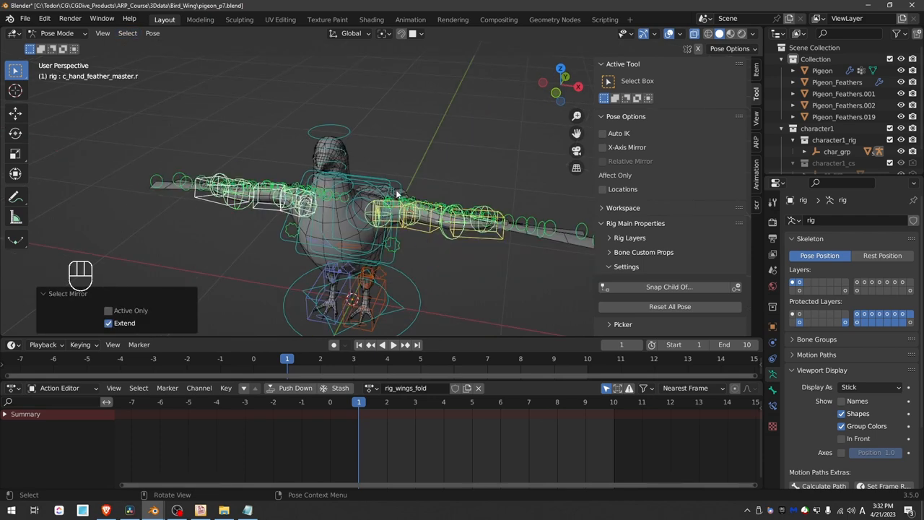
{"action": "key", "text": "i"}
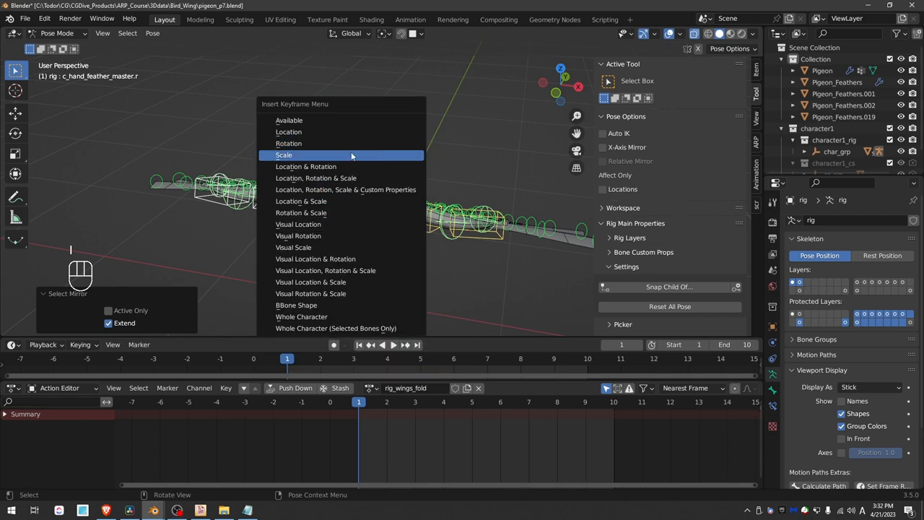
{"action": "mouse_move", "coordinate": [367, 177]}
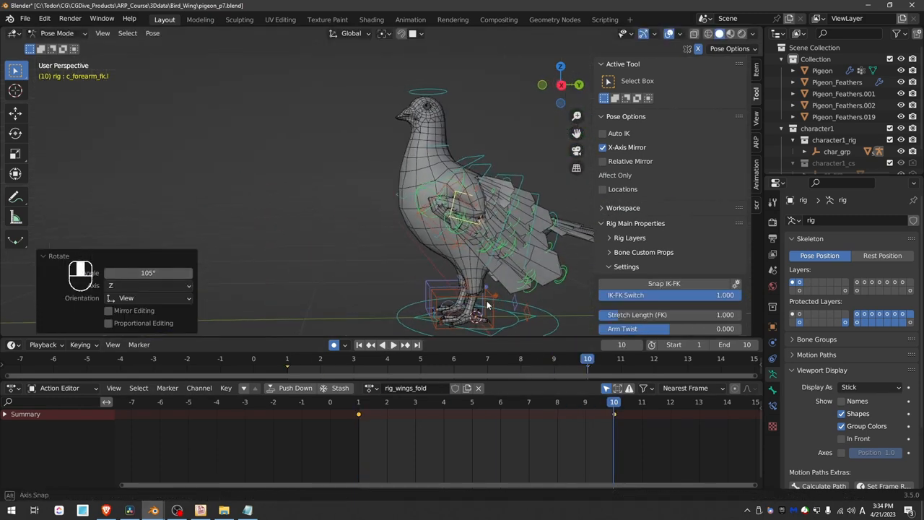
Adjust the in-between wing pose at frame 5 of rig_wings_fold.
{"action": "left_click", "coordinate": [358, 403]}
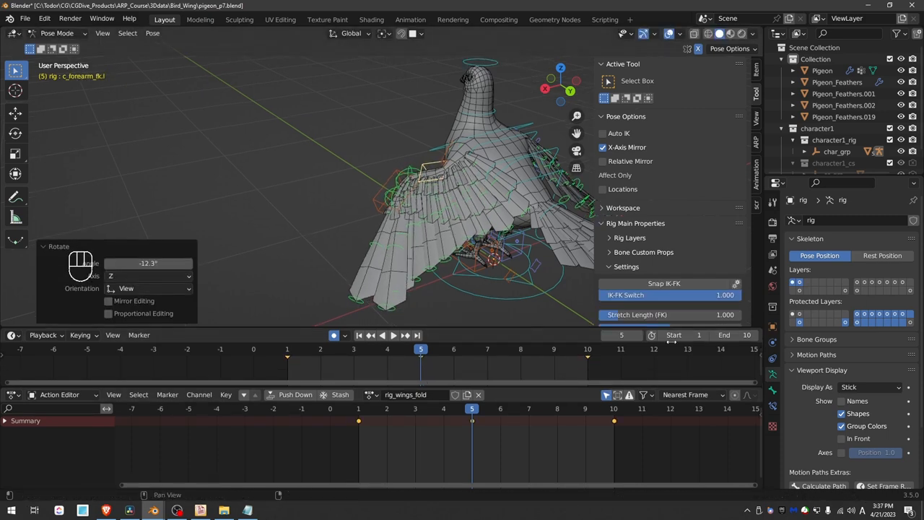
{"action": "left_click", "coordinate": [687, 334]}
{"action": "type", "text": "0"}
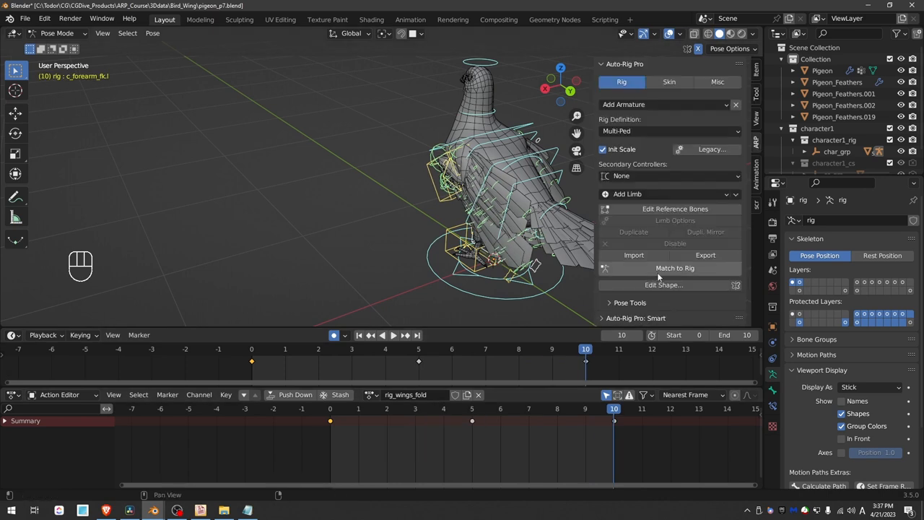
{"action": "mouse_move", "coordinate": [687, 274]}
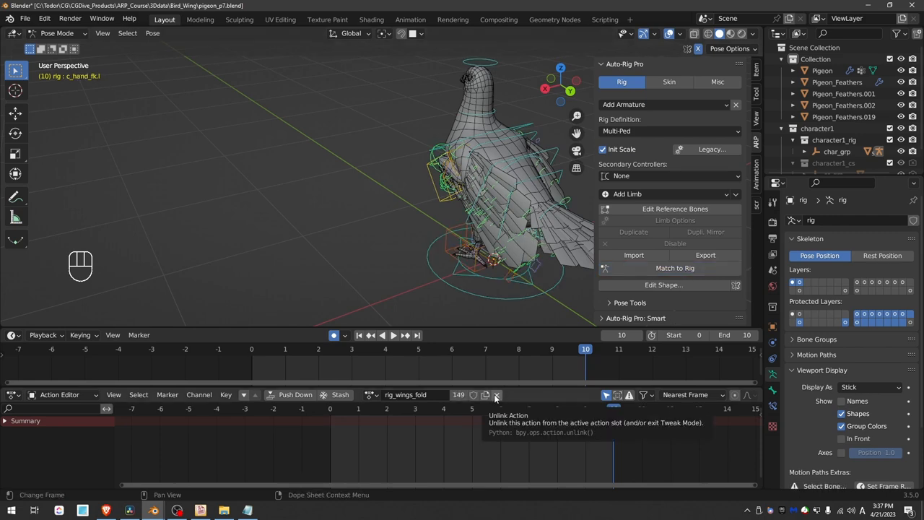
Unlink rig_wings_fold from the rig so the wings return to the unposed spread pose.
{"action": "left_click", "coordinate": [495, 395]}
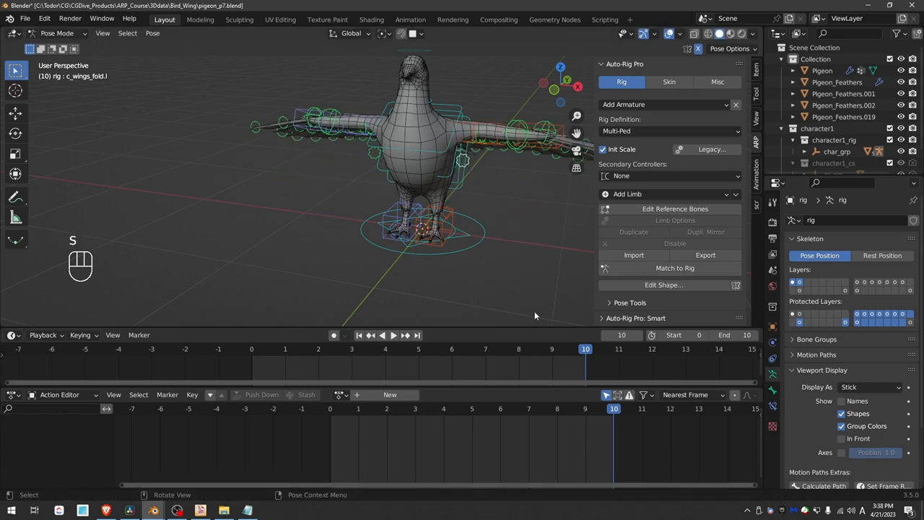
Scale c_wings_fold down to draw the feathers into a partly folded position.
{"action": "key", "text": "s"}
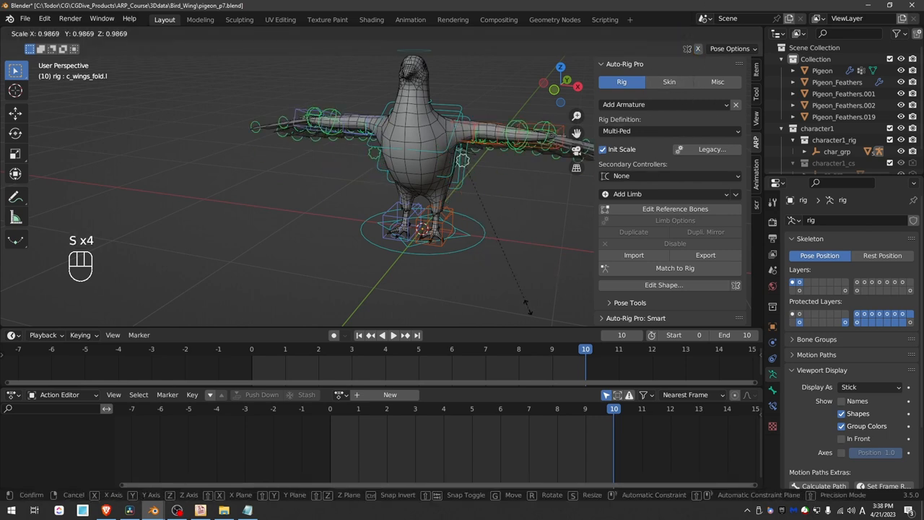
{"action": "left_click", "coordinate": [445, 238]}
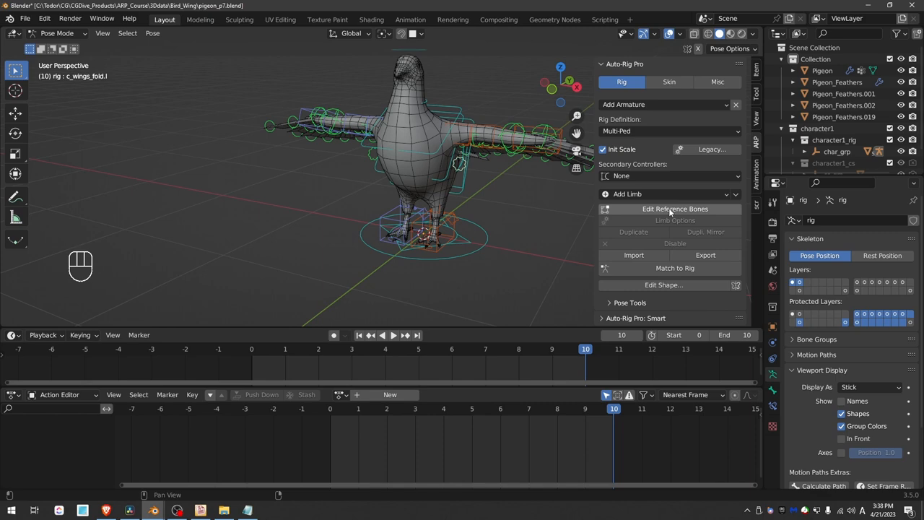
Inspect wings_fold_ref.l in the reference skeleton, then return to pose mode.
{"action": "left_click", "coordinate": [669, 208]}
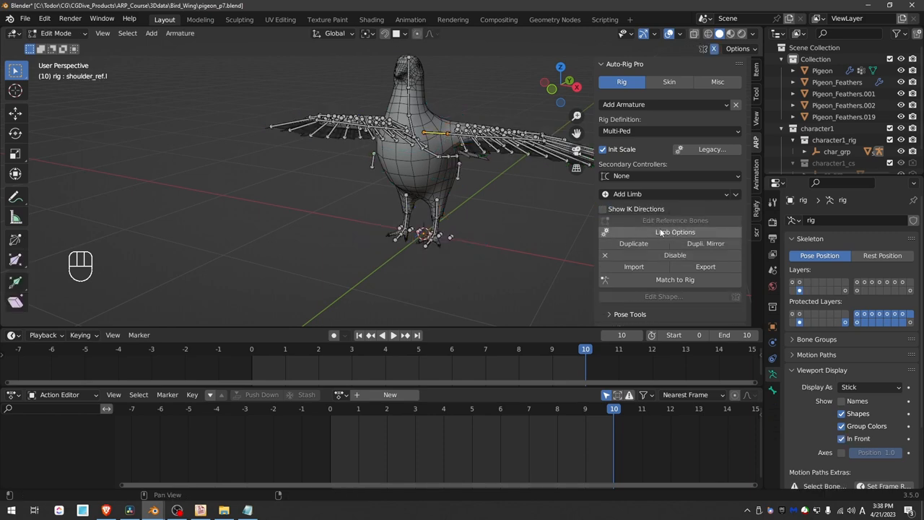
{"action": "left_click", "coordinate": [674, 231]}
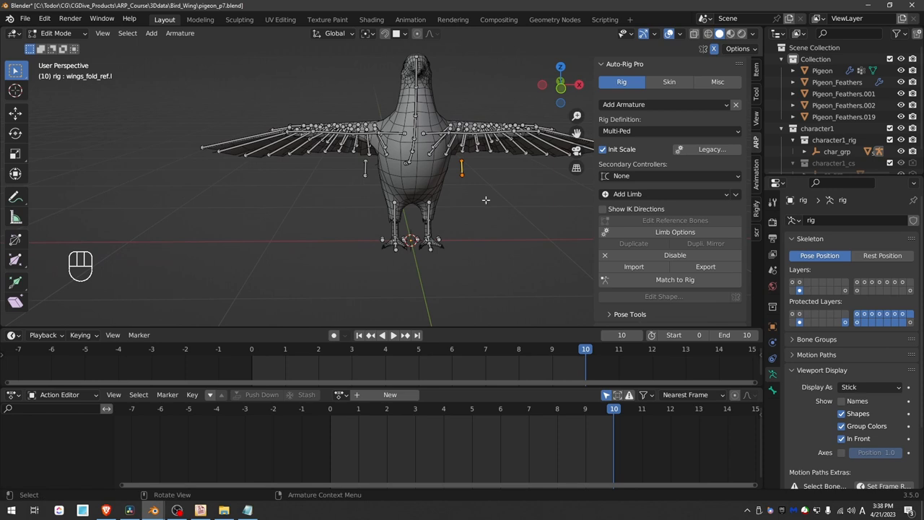
{"action": "mouse_move", "coordinate": [467, 176]}
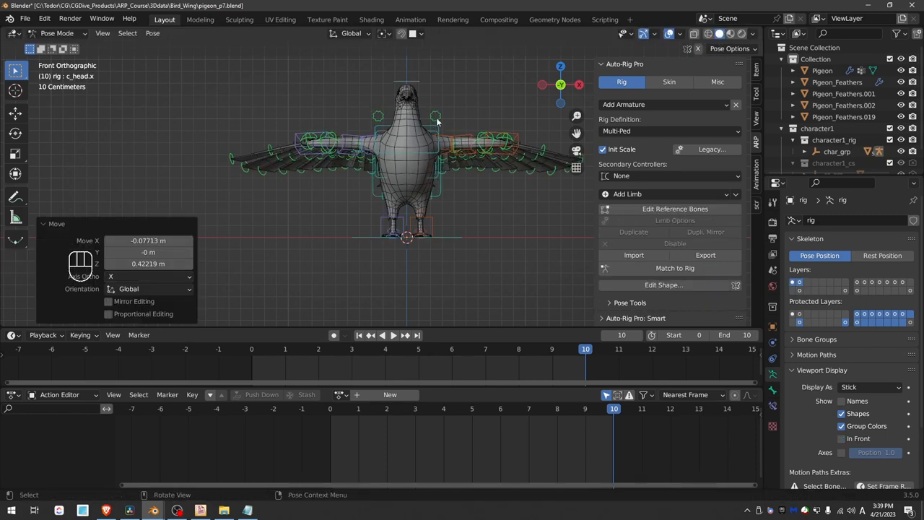
{"action": "key", "text": "s"}
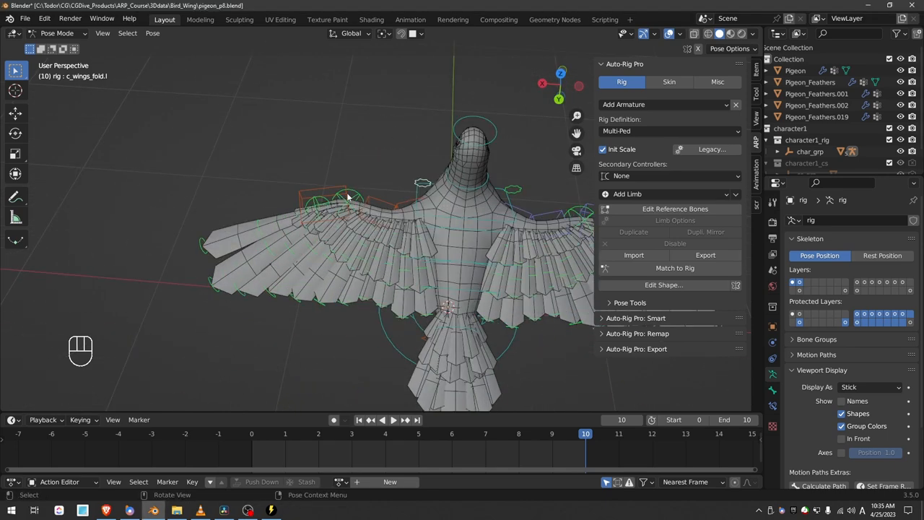
Rotate c_arm_fk.l by 28.6° to test the feathers fanning open.
{"action": "key", "text": "r"}
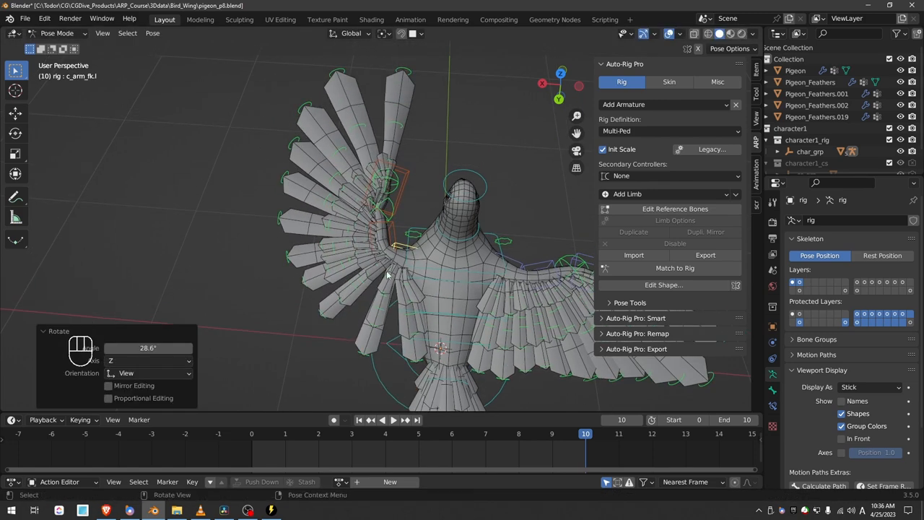
{"action": "mouse_move", "coordinate": [386, 263]}
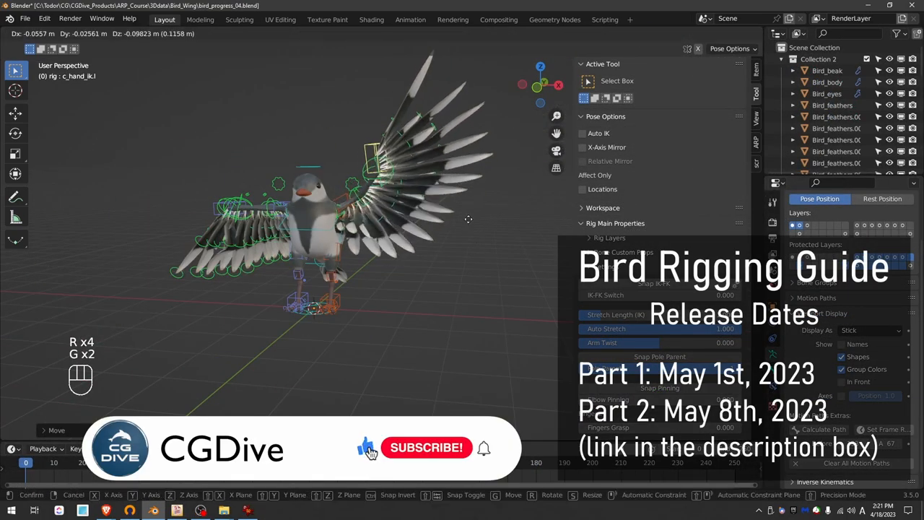
{"action": "left_click", "coordinate": [427, 447]}
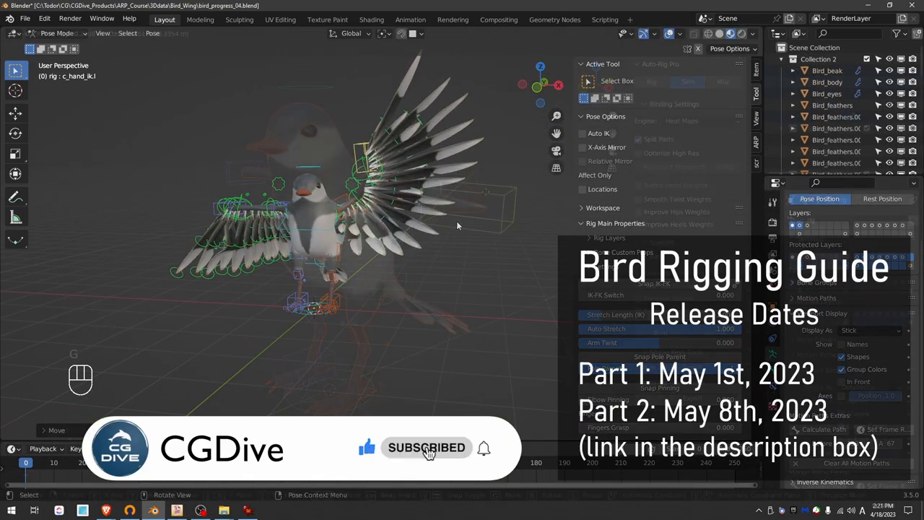